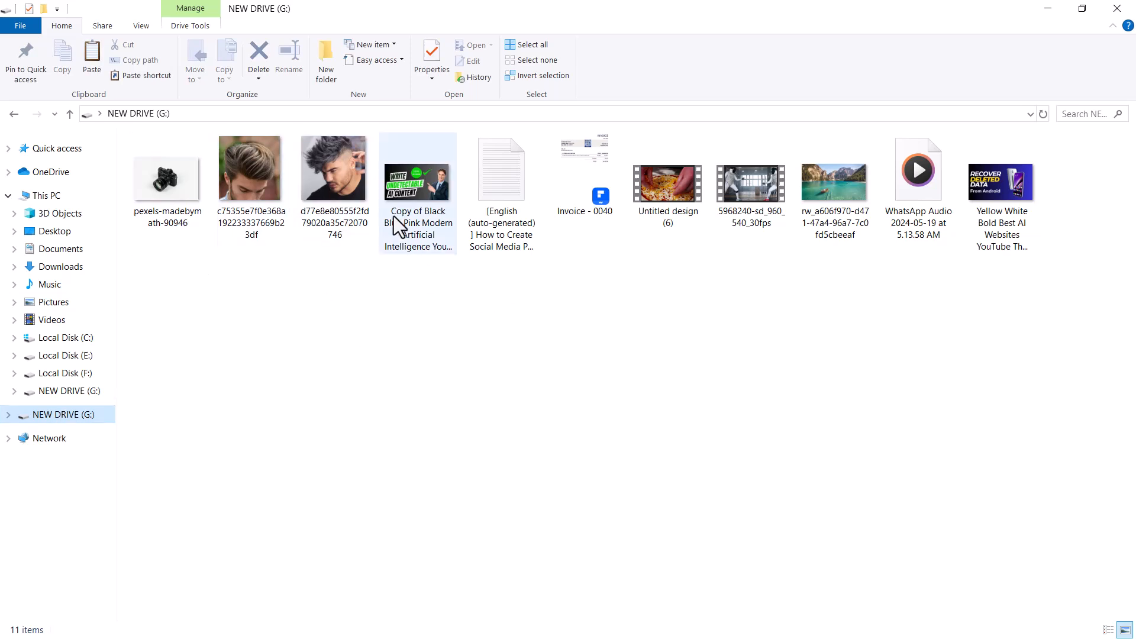
# Step: Browse down the recoverit.wondershare.com homepage to review its features
pyautogui.click(585, 169)
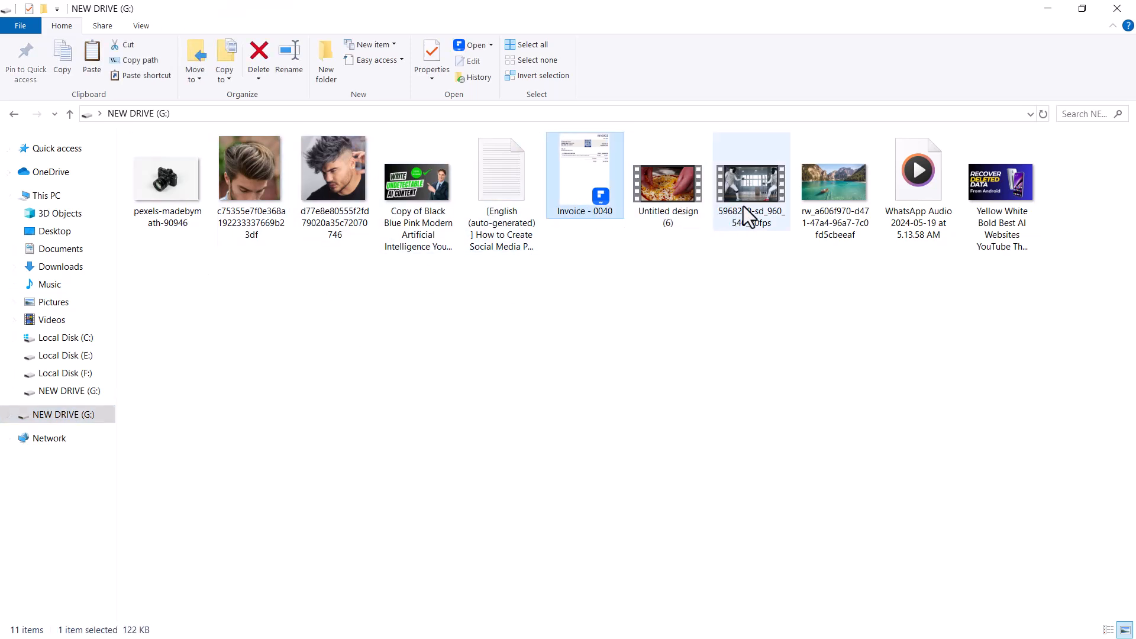
pyautogui.moveTo(982, 263)
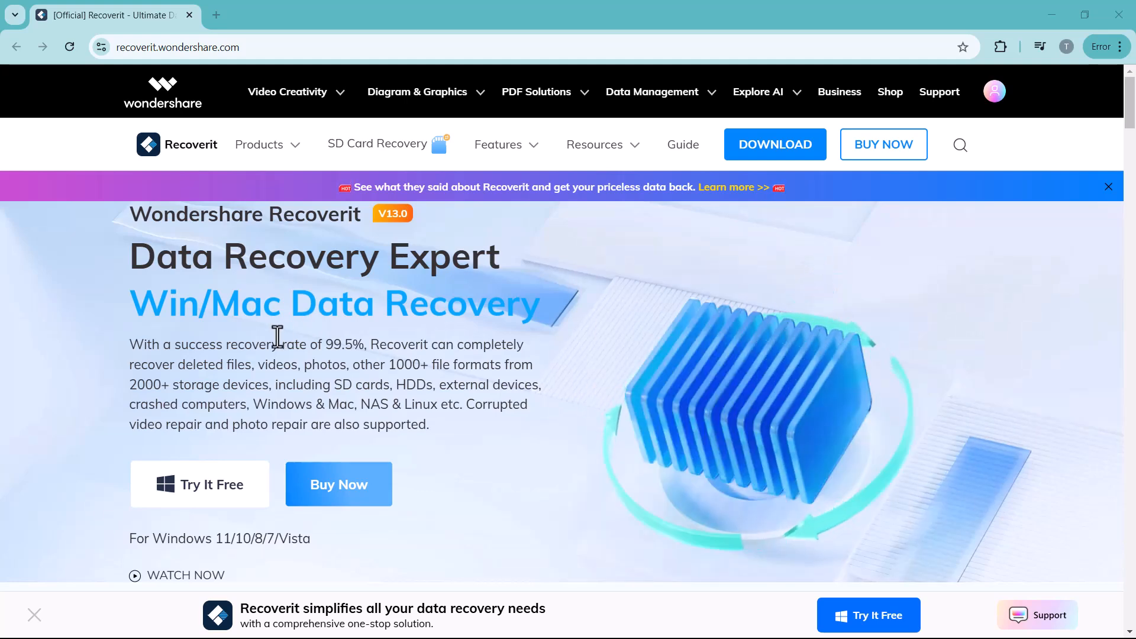
pyautogui.scroll(-3)
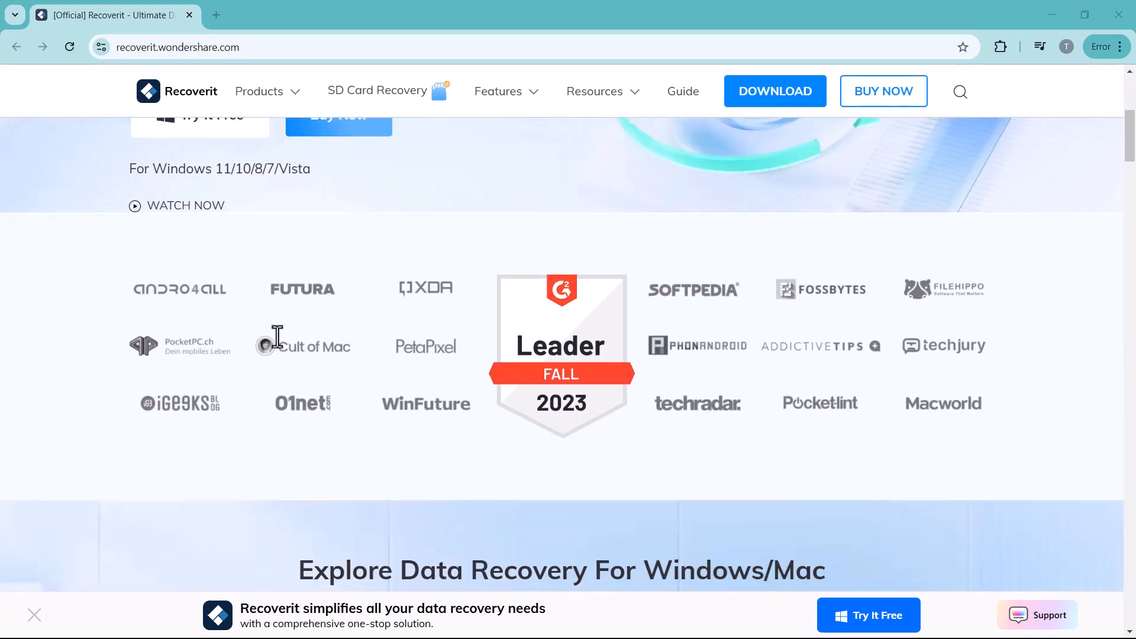
pyautogui.scroll(-3)
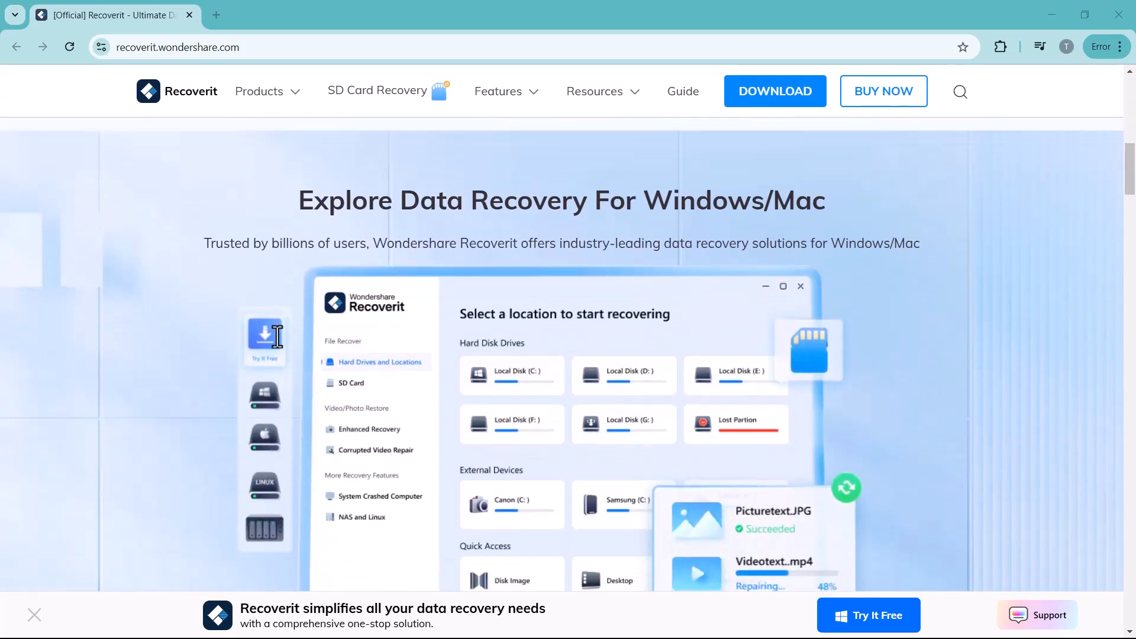
pyautogui.scroll(-3)
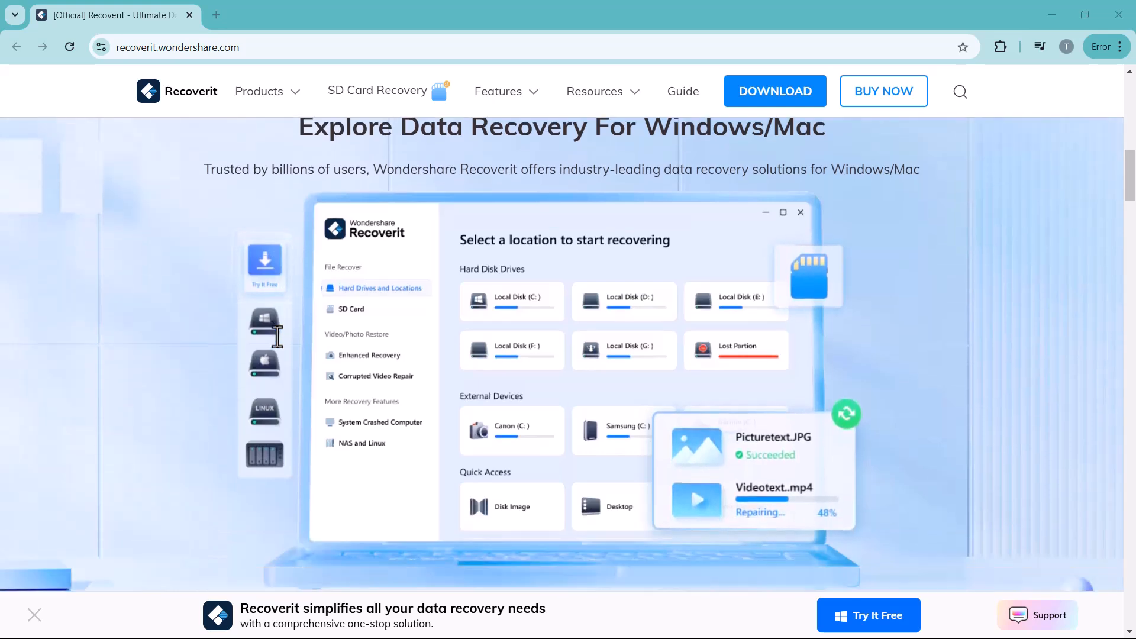
pyautogui.scroll(-3)
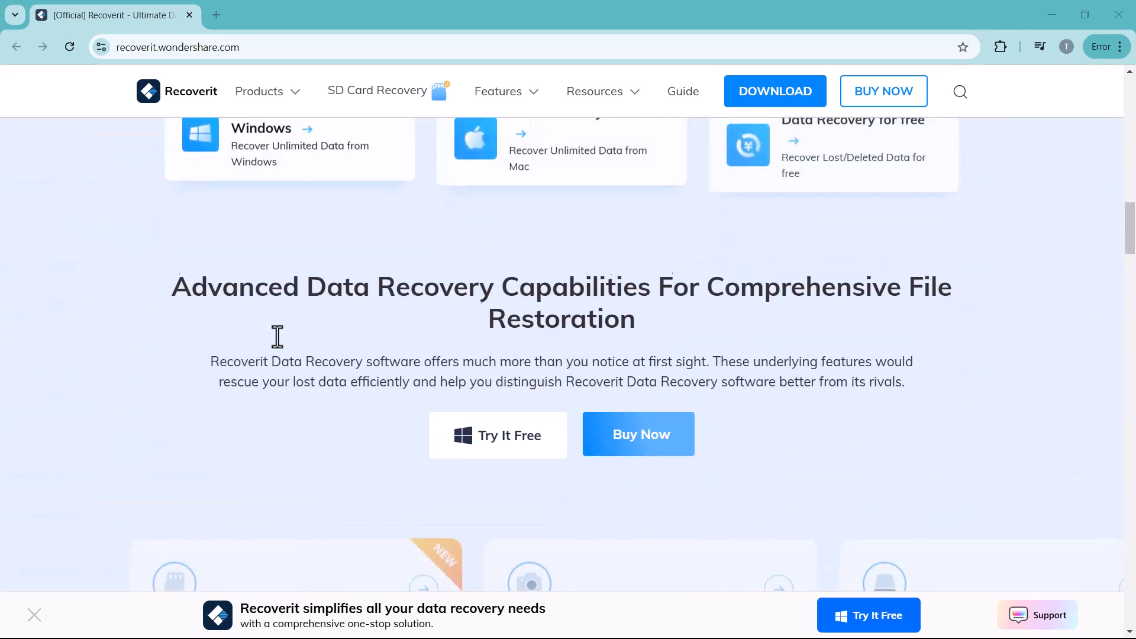
pyautogui.scroll(3)
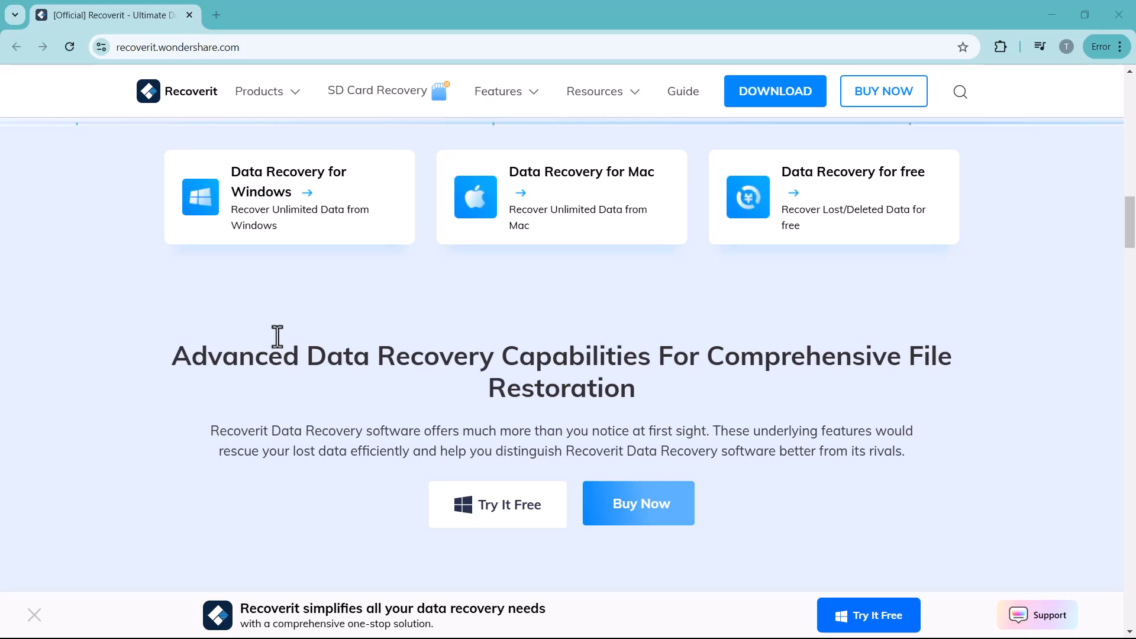
pyautogui.scroll(-3)
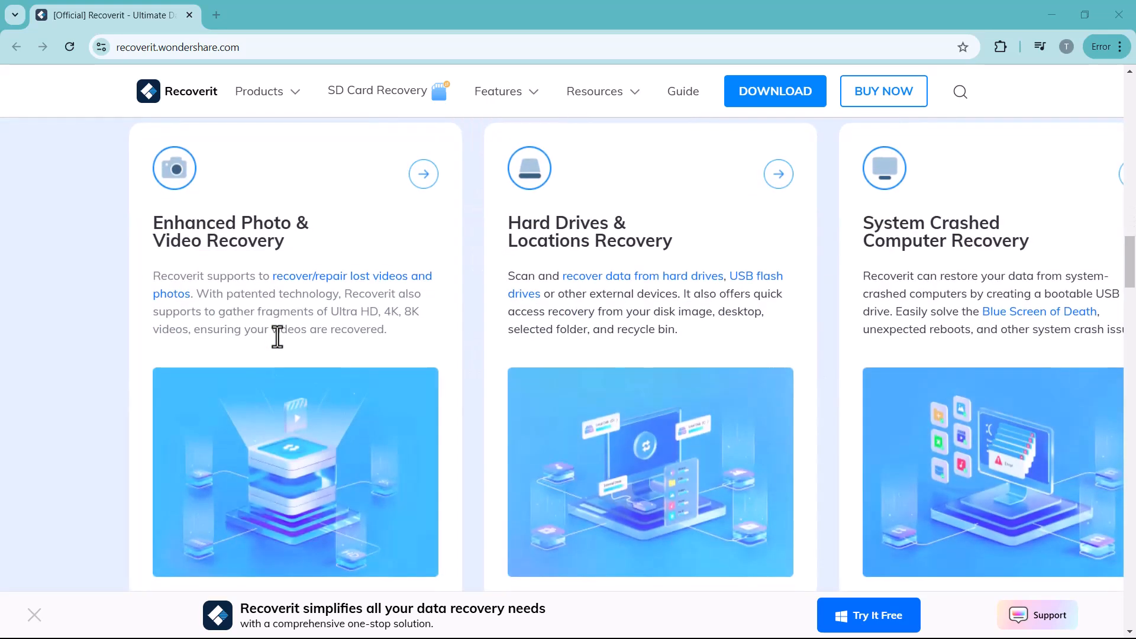
pyautogui.scroll(-3)
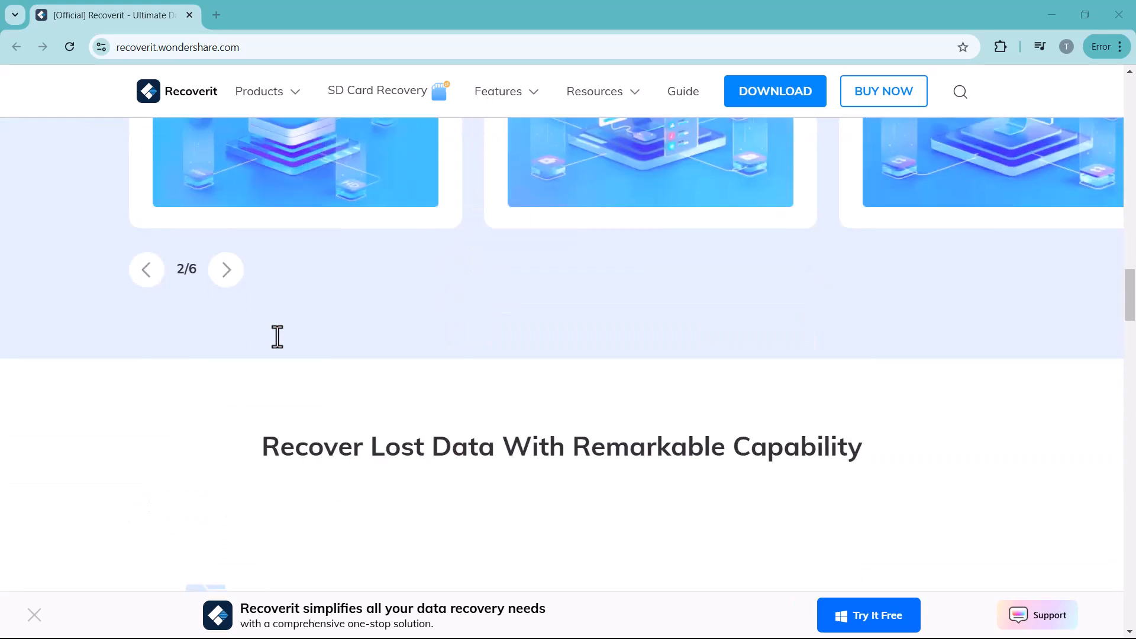
# Step: Finish scrolling the homepage and download the free Windows version of Recoverit
pyautogui.scroll(-3)
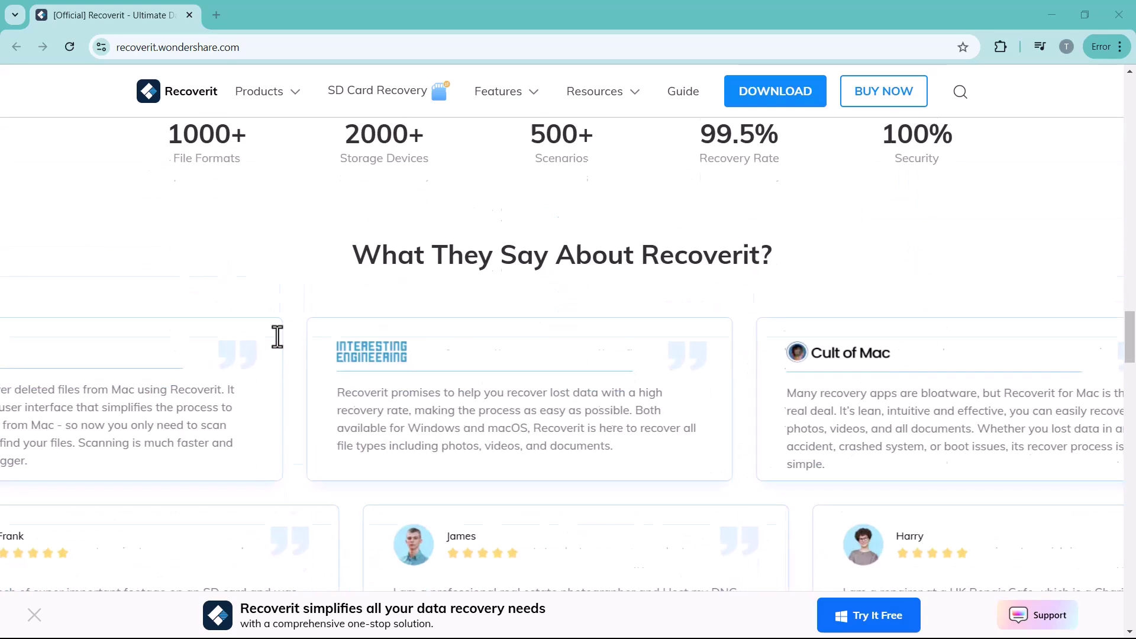
pyautogui.scroll(-3)
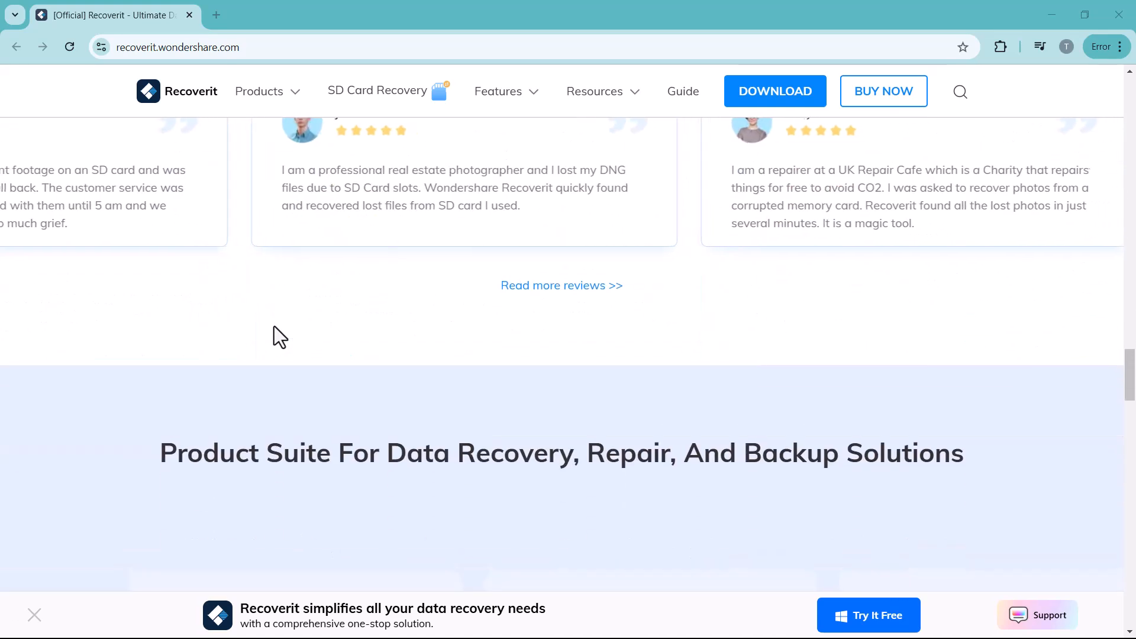
pyautogui.scroll(-3)
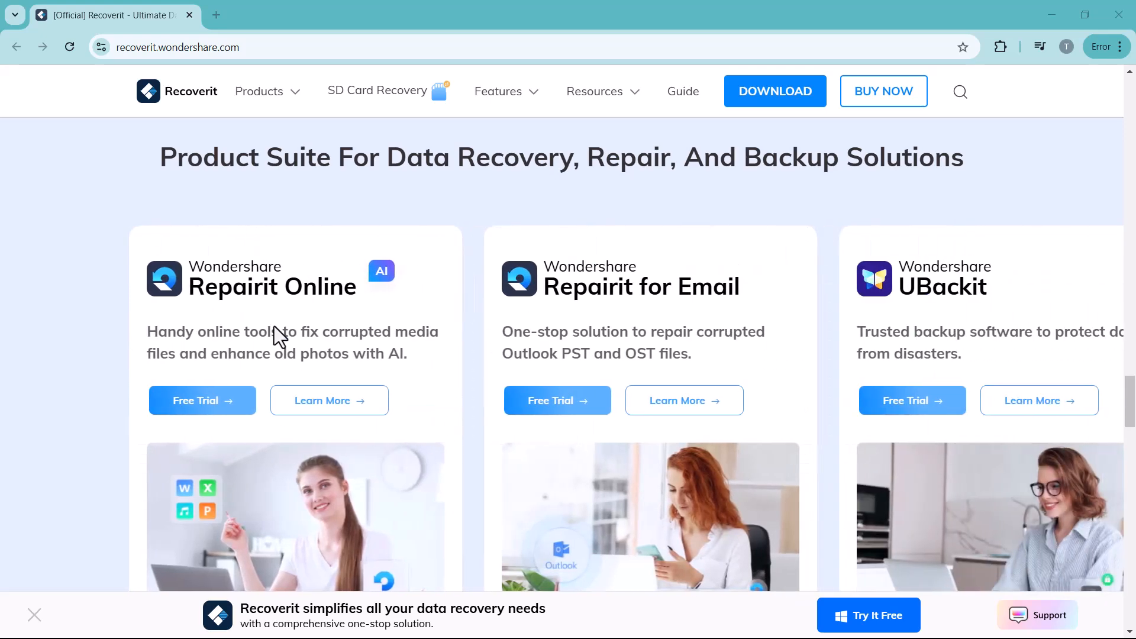
pyautogui.scroll(-3)
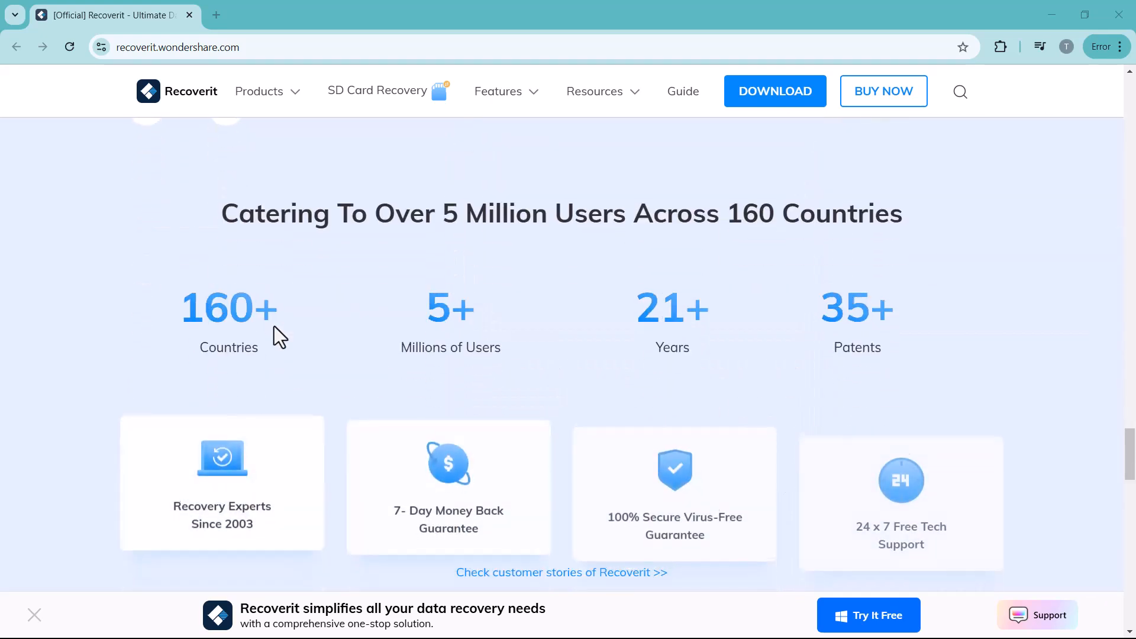
pyautogui.scroll(-3)
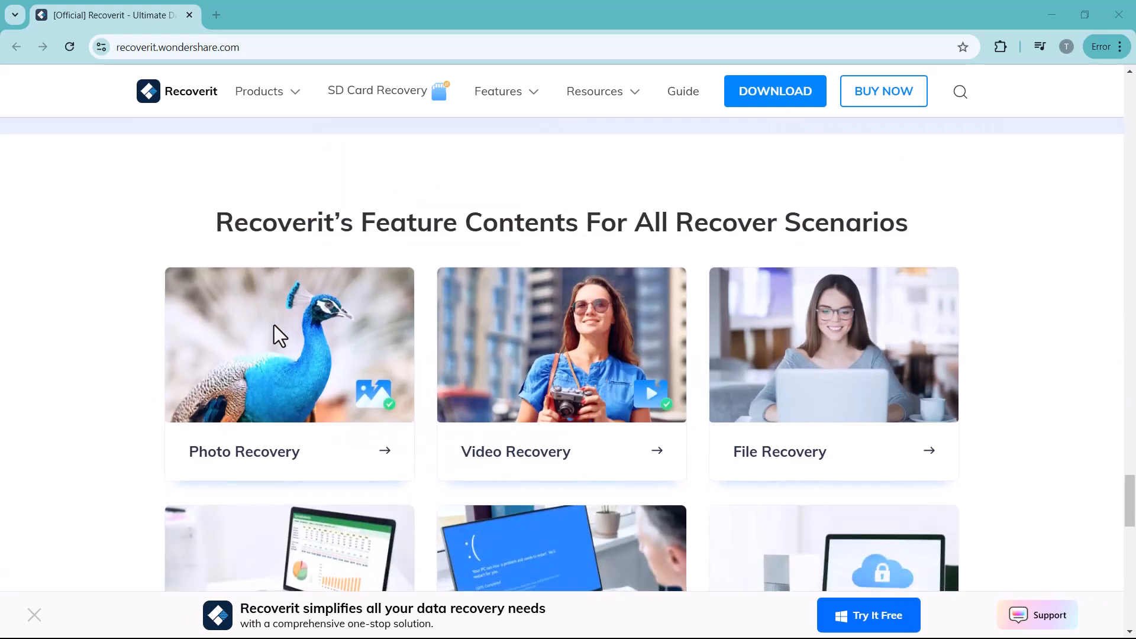
pyautogui.scroll(-3)
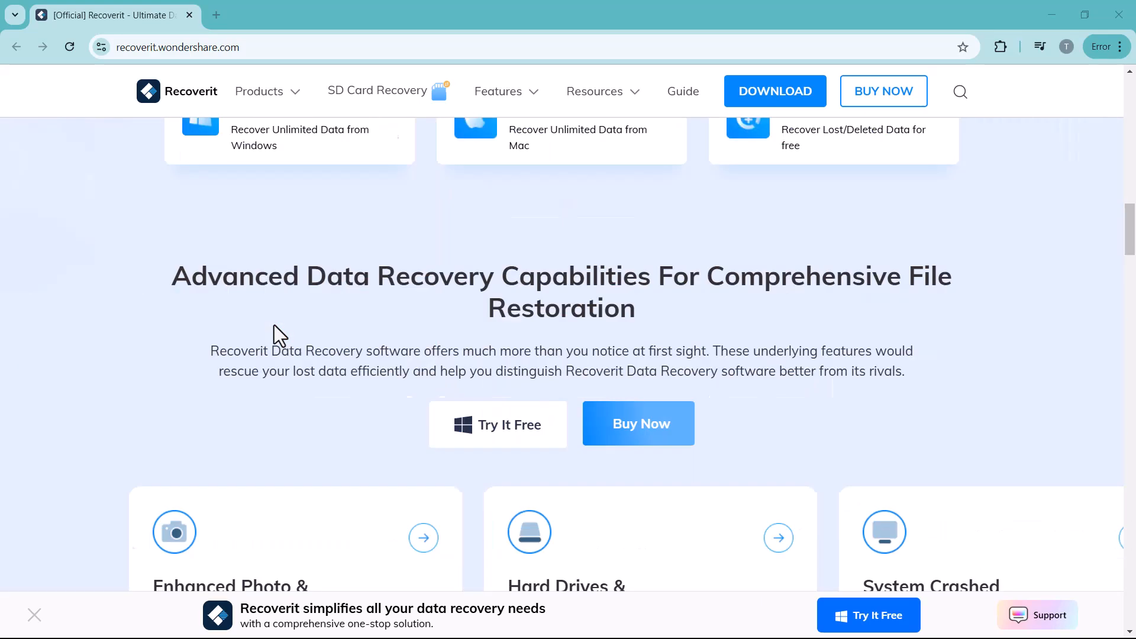
pyautogui.scroll(3)
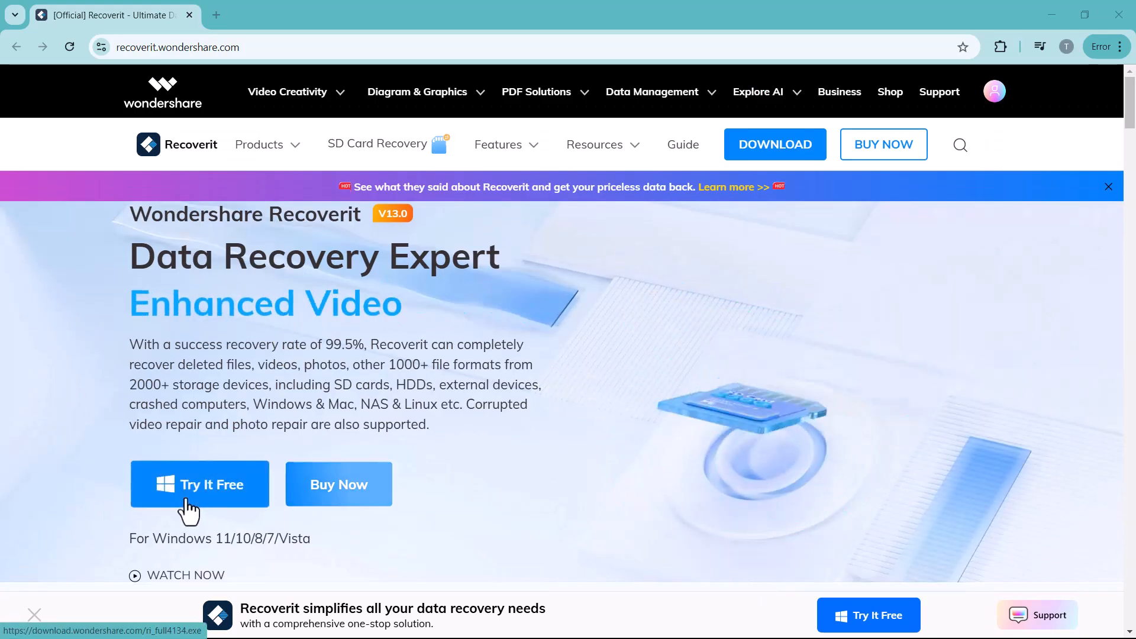
pyautogui.click(199, 484)
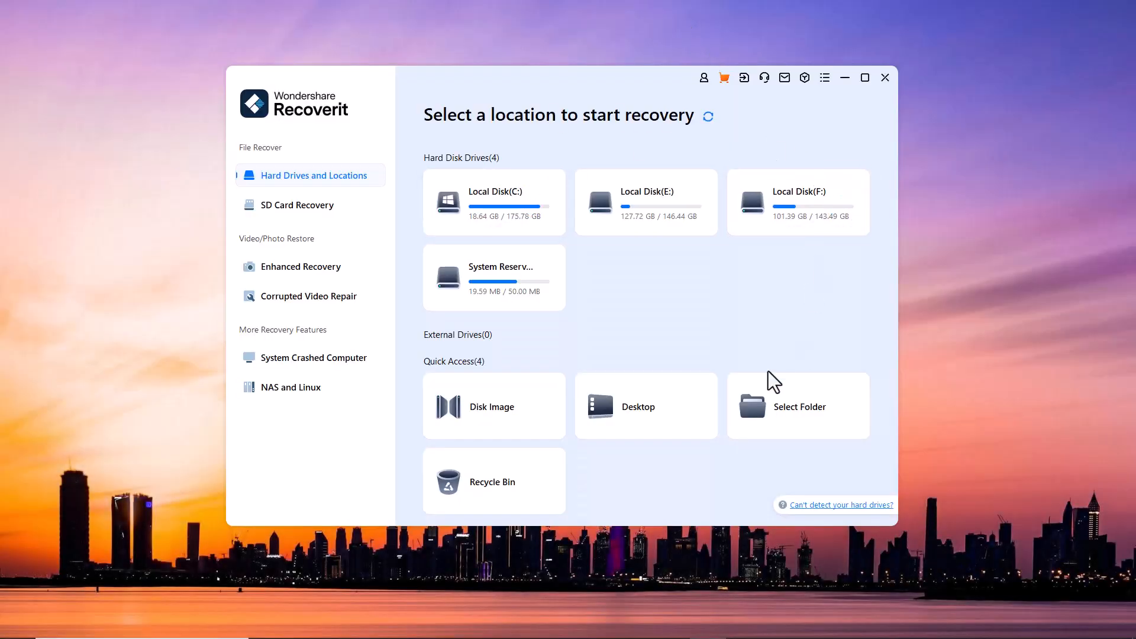
pyautogui.moveTo(452, 270)
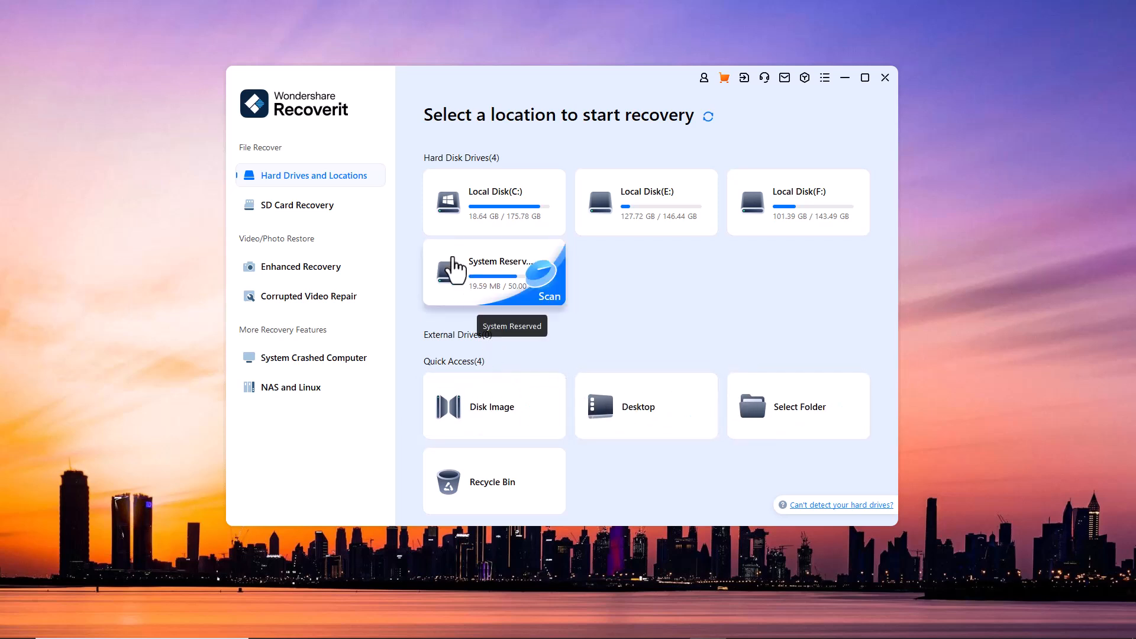
pyautogui.moveTo(424, 171)
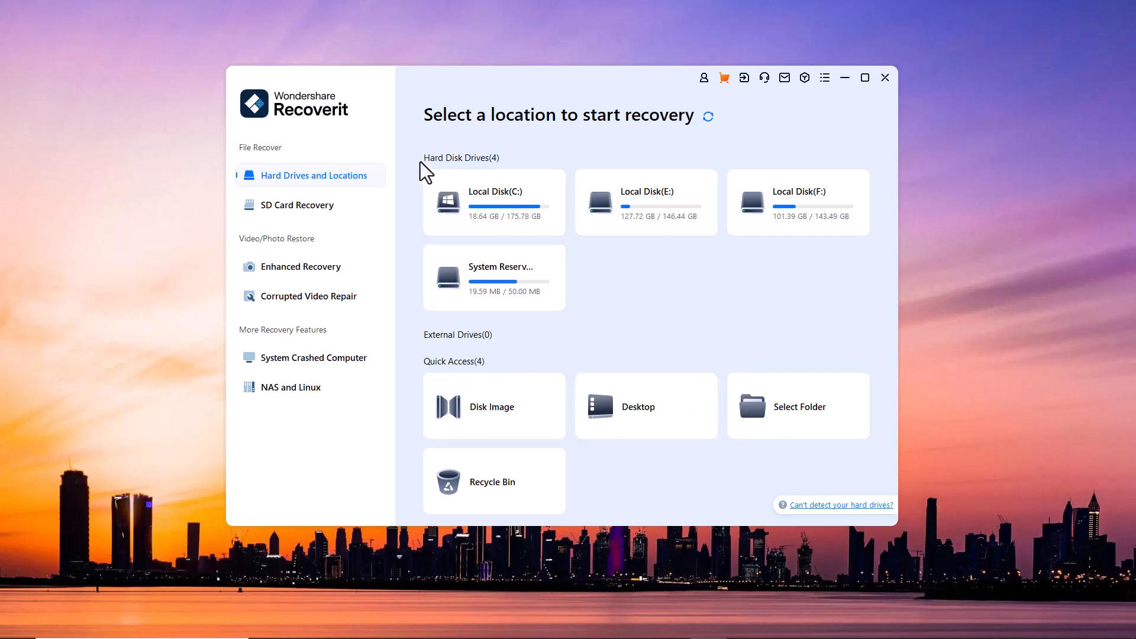
pyautogui.moveTo(501, 168)
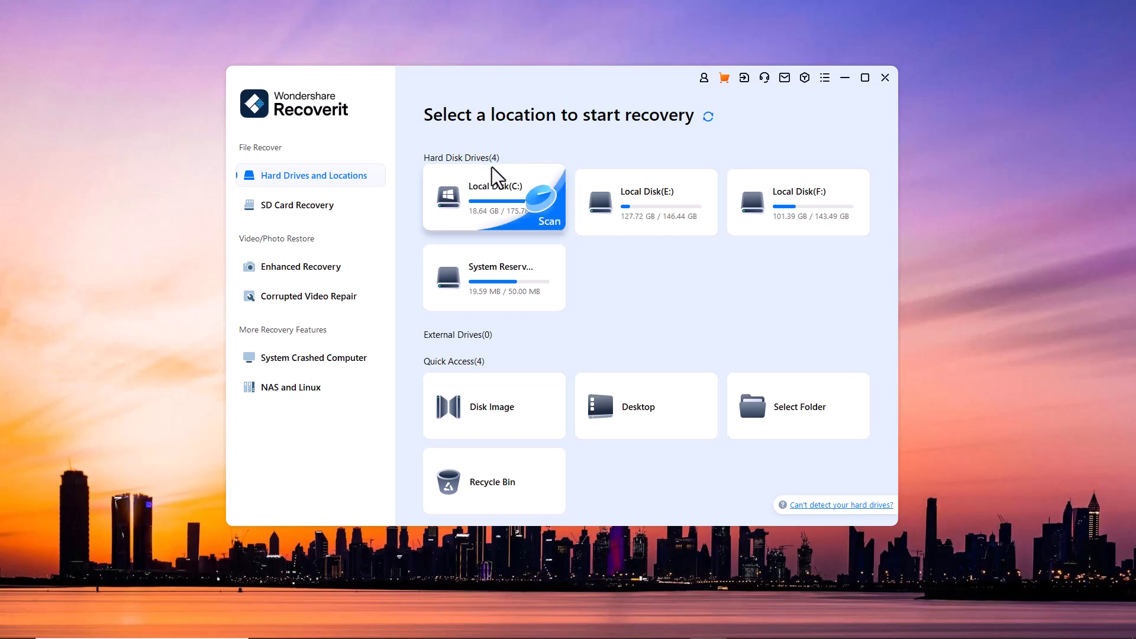
pyautogui.moveTo(454, 346)
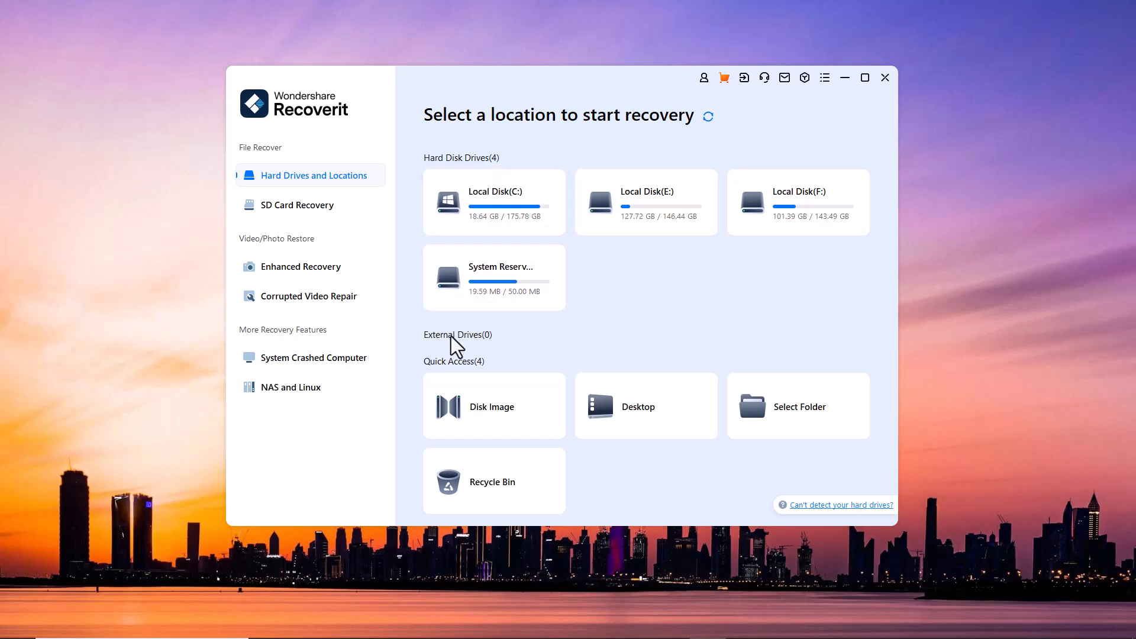
pyautogui.moveTo(465, 374)
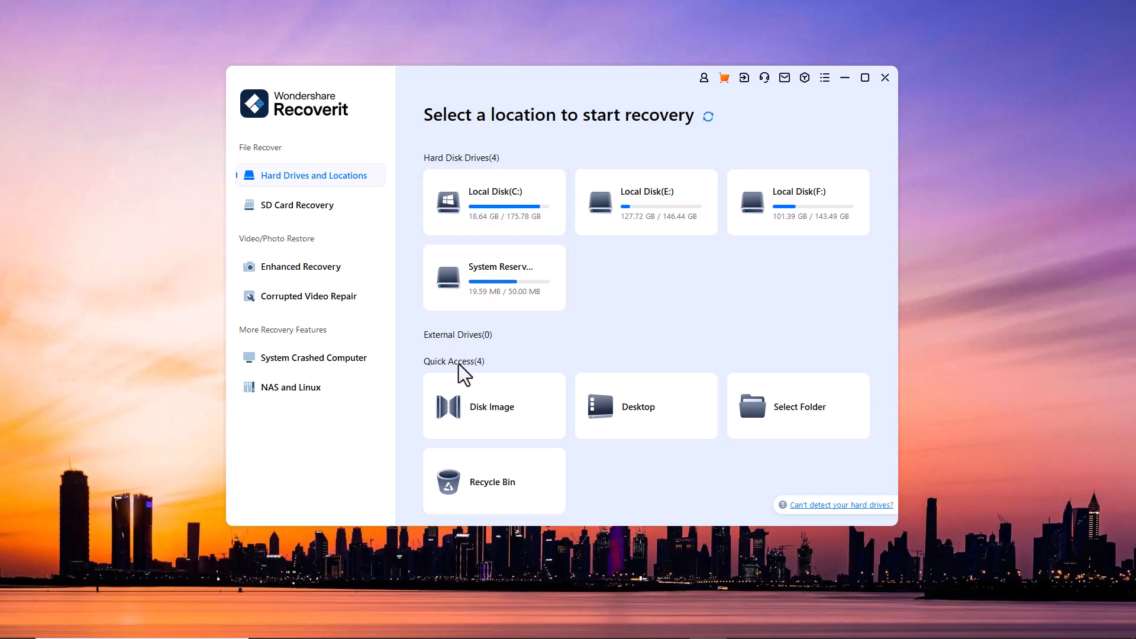
pyautogui.moveTo(482, 417)
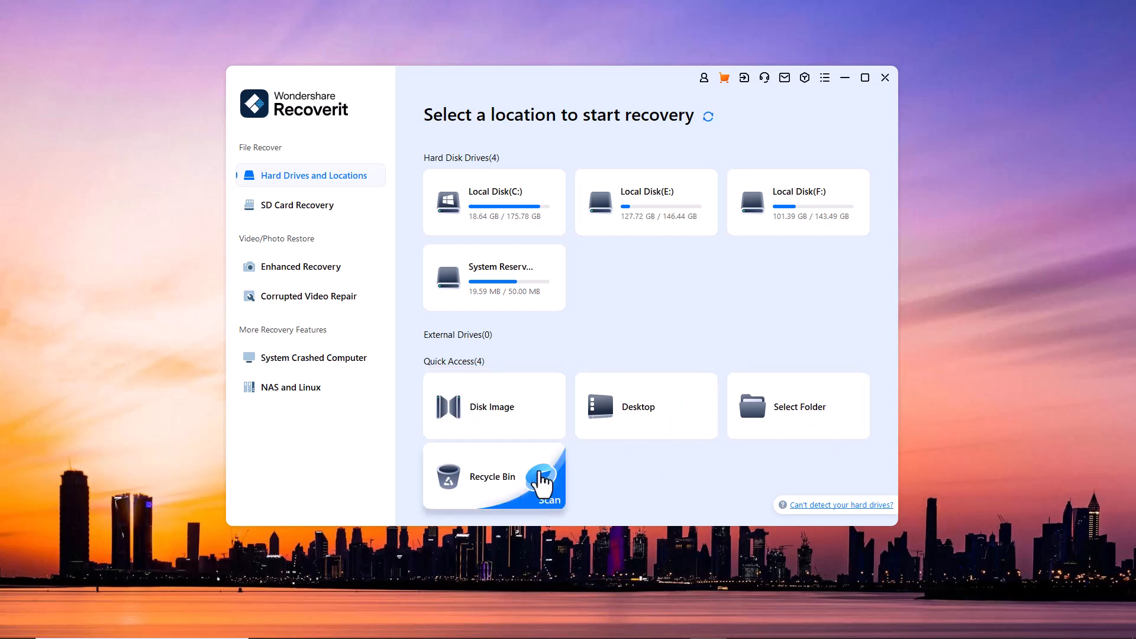
pyautogui.moveTo(322, 226)
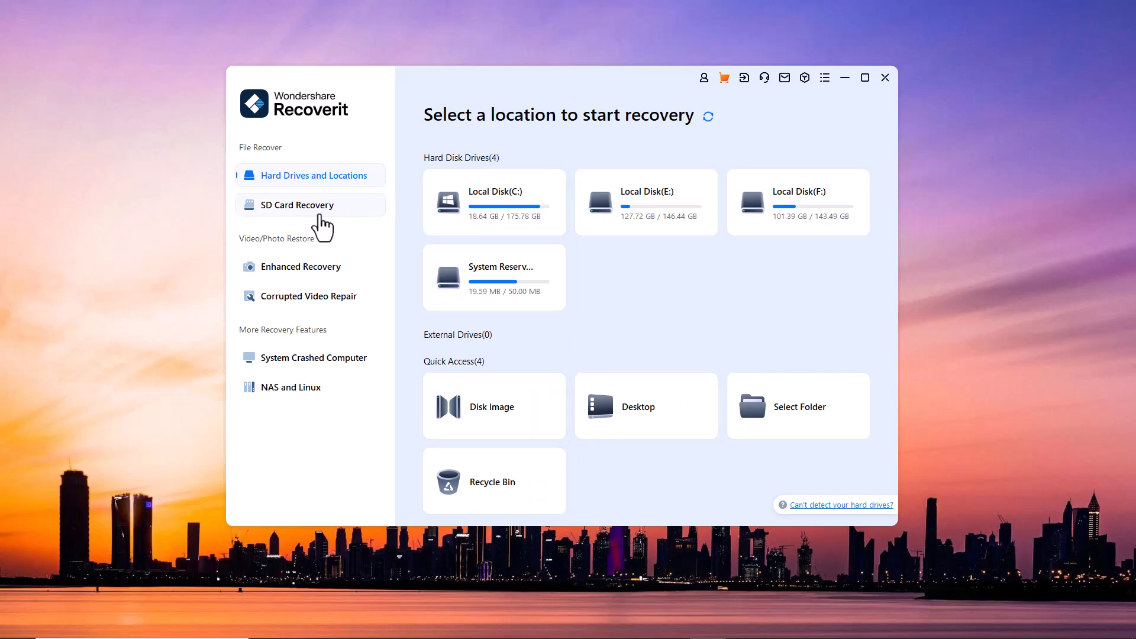
# Step: Switch Recoverit to SD Card Recovery, which asks for a memory card
pyautogui.click(297, 204)
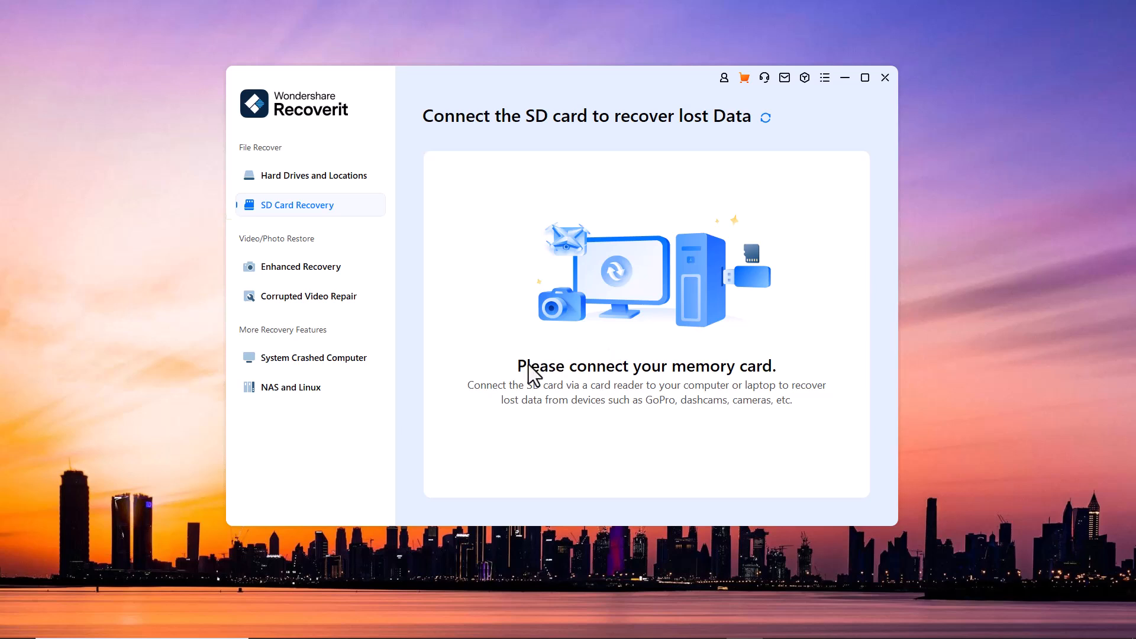
pyautogui.moveTo(543, 343)
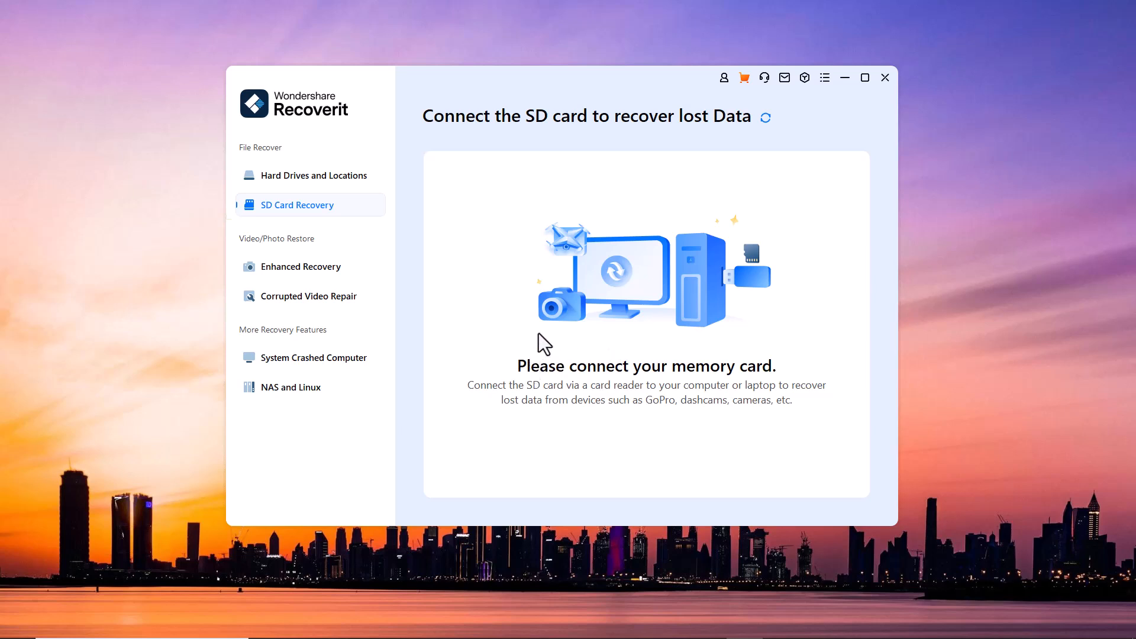
pyautogui.moveTo(612, 303)
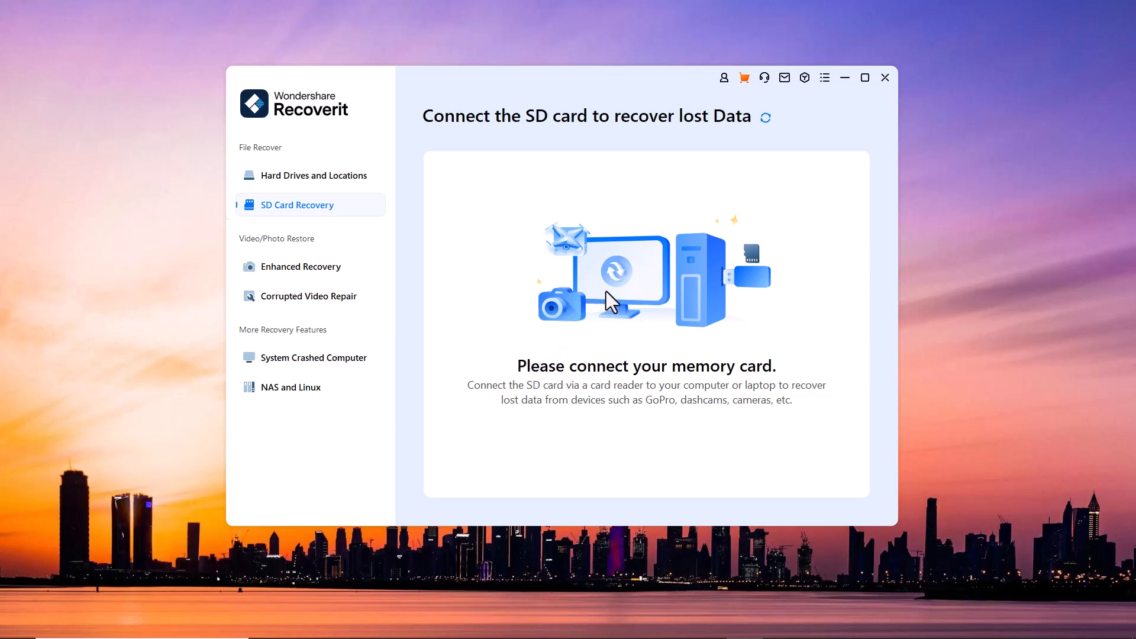
pyautogui.moveTo(566, 321)
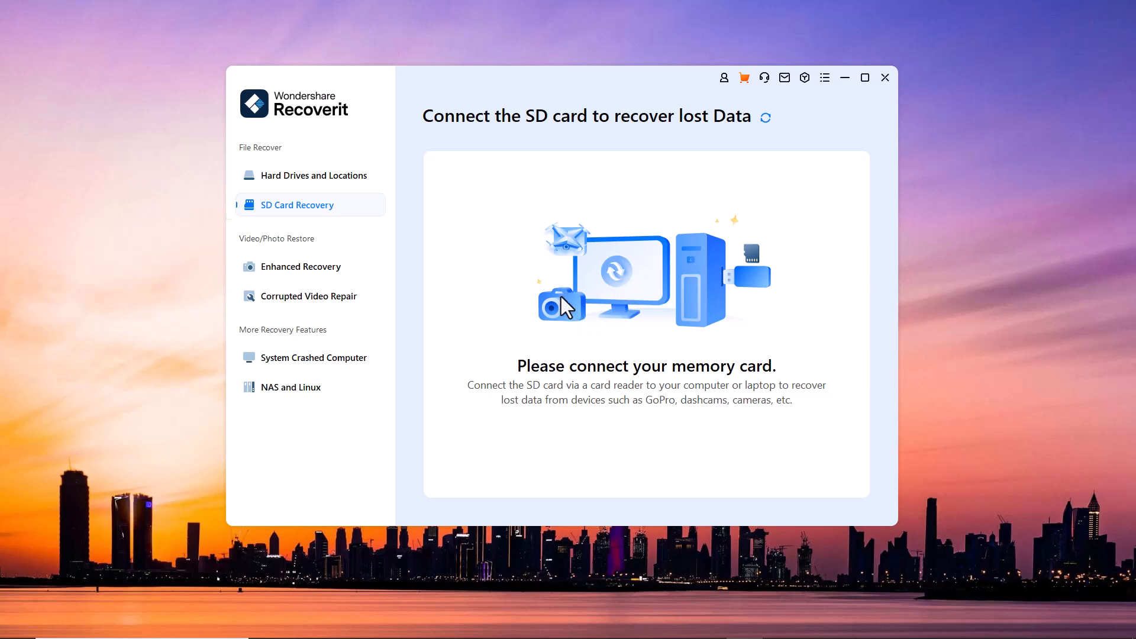
pyautogui.moveTo(588, 296)
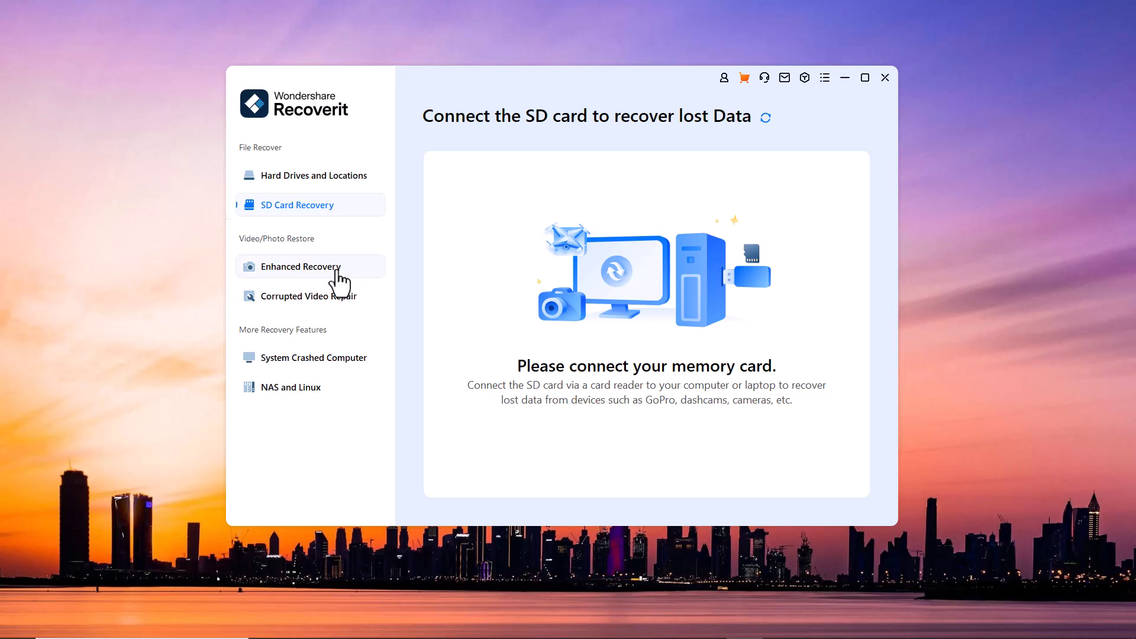
# Step: Switch to Enhanced Recovery to see drives for recovering lost videos and photos
pyautogui.click(300, 267)
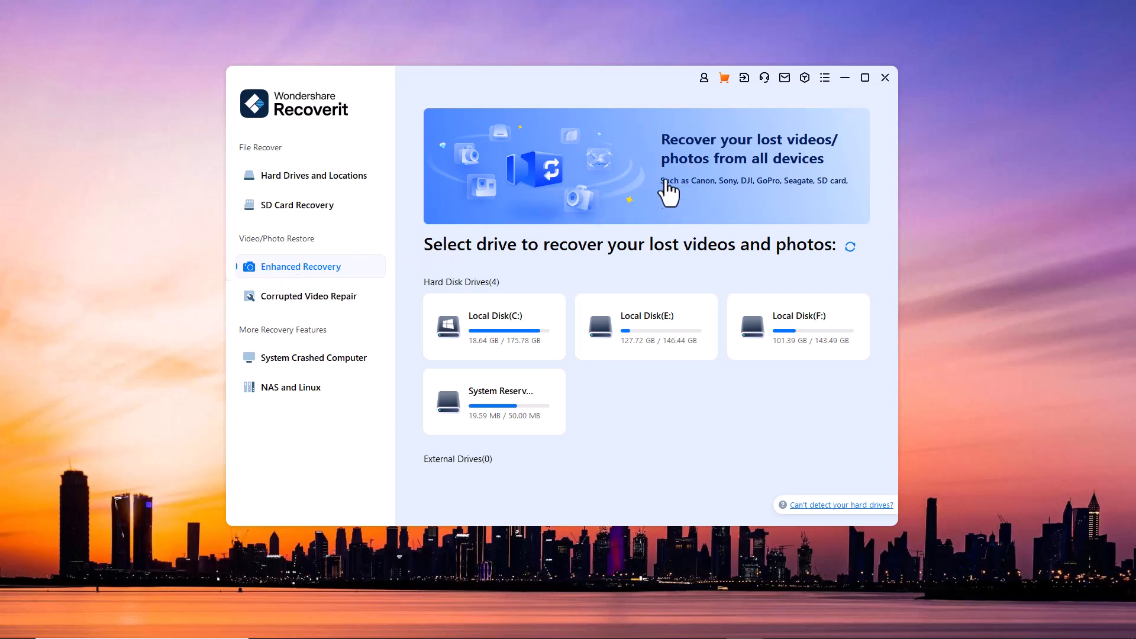
pyautogui.moveTo(664, 211)
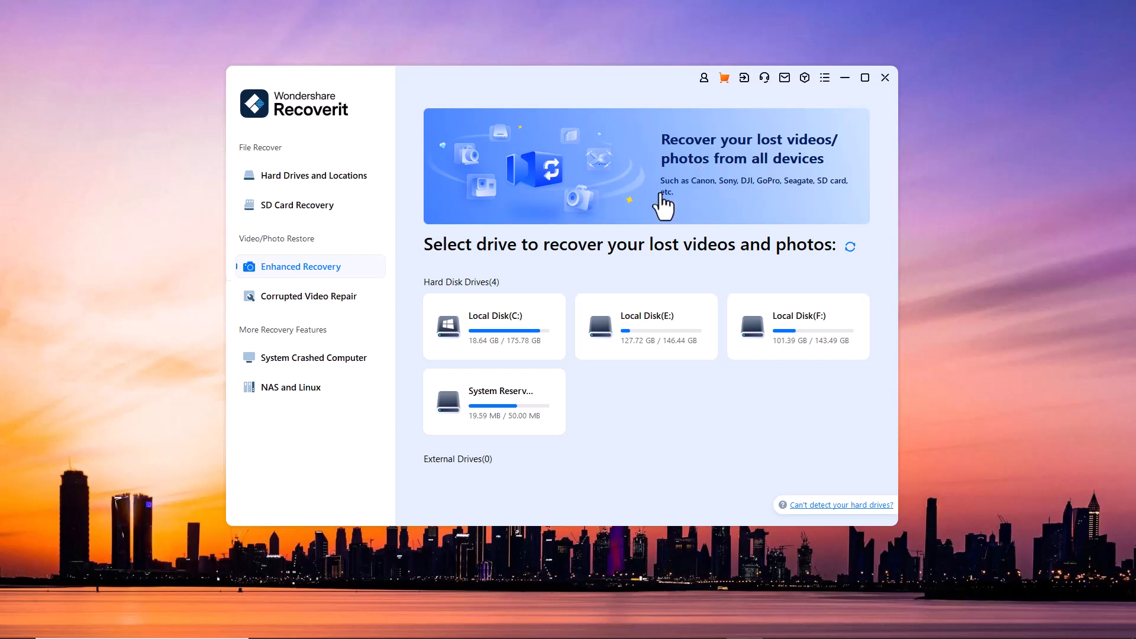
pyautogui.moveTo(831, 213)
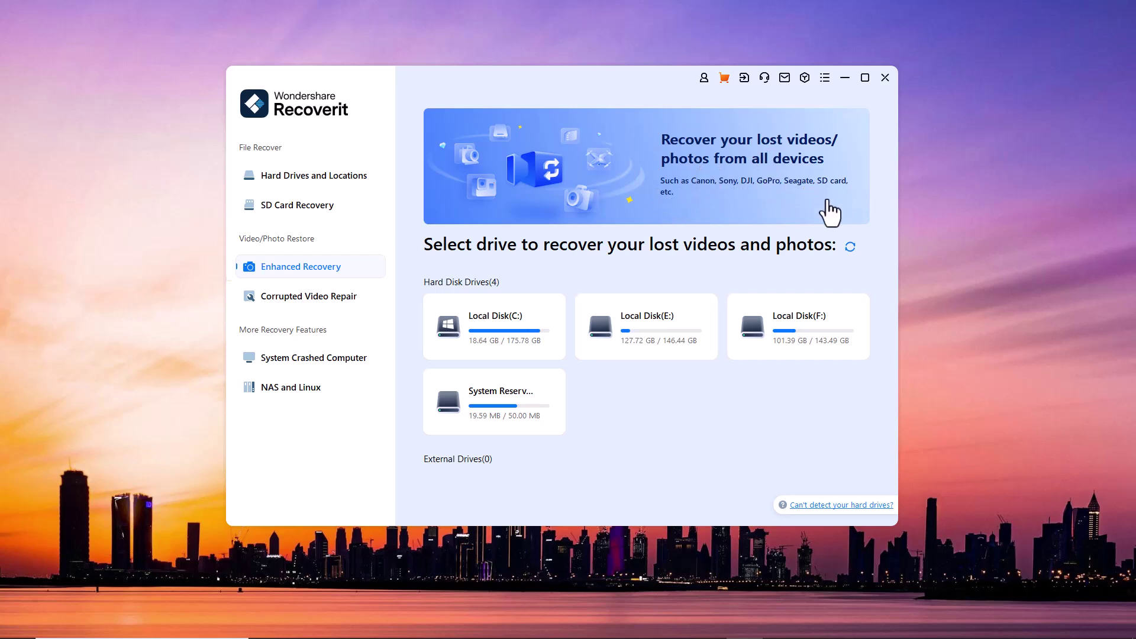
pyautogui.moveTo(719, 437)
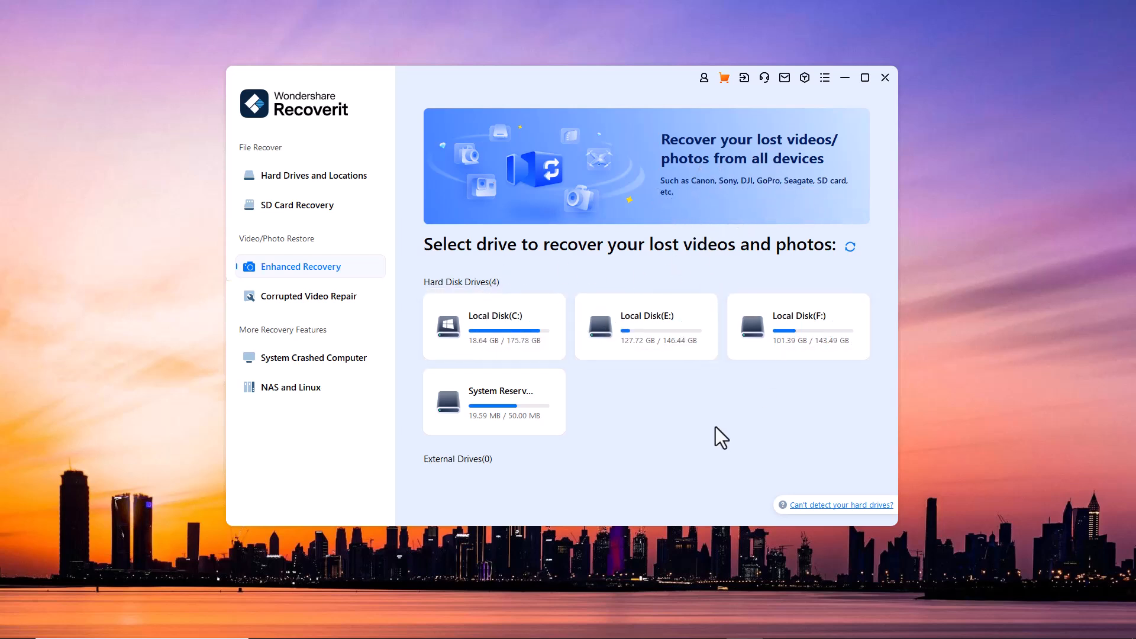
# Step: View Corrupted Video Repair, System Crashed Computer and NAS/Linux, then return to Hard Drives and Locations
pyautogui.click(309, 296)
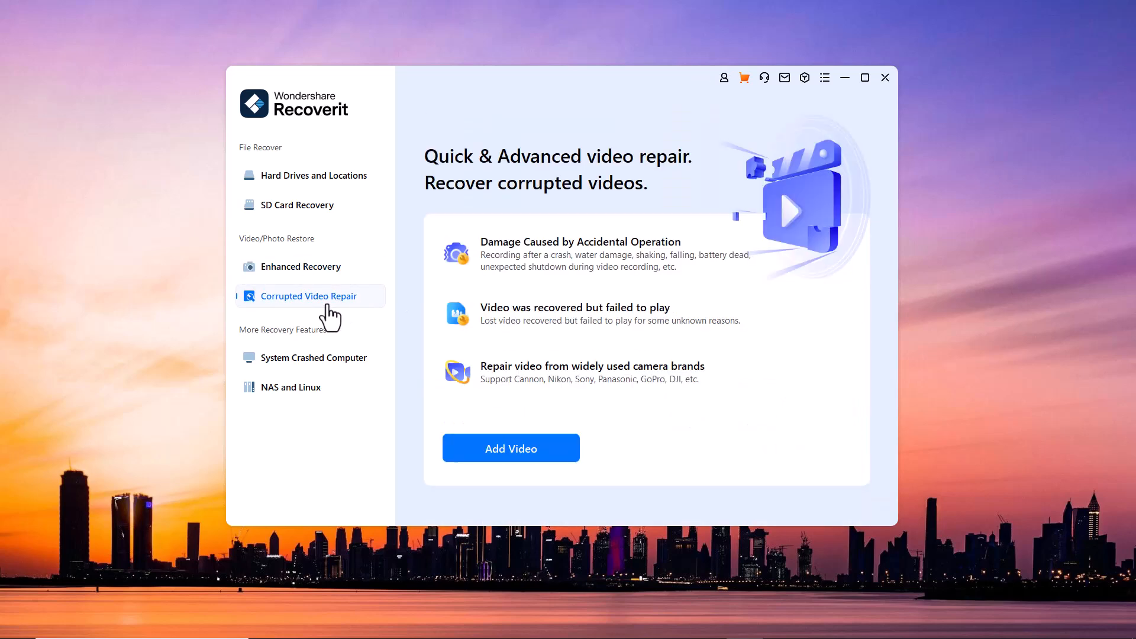
pyautogui.moveTo(503, 289)
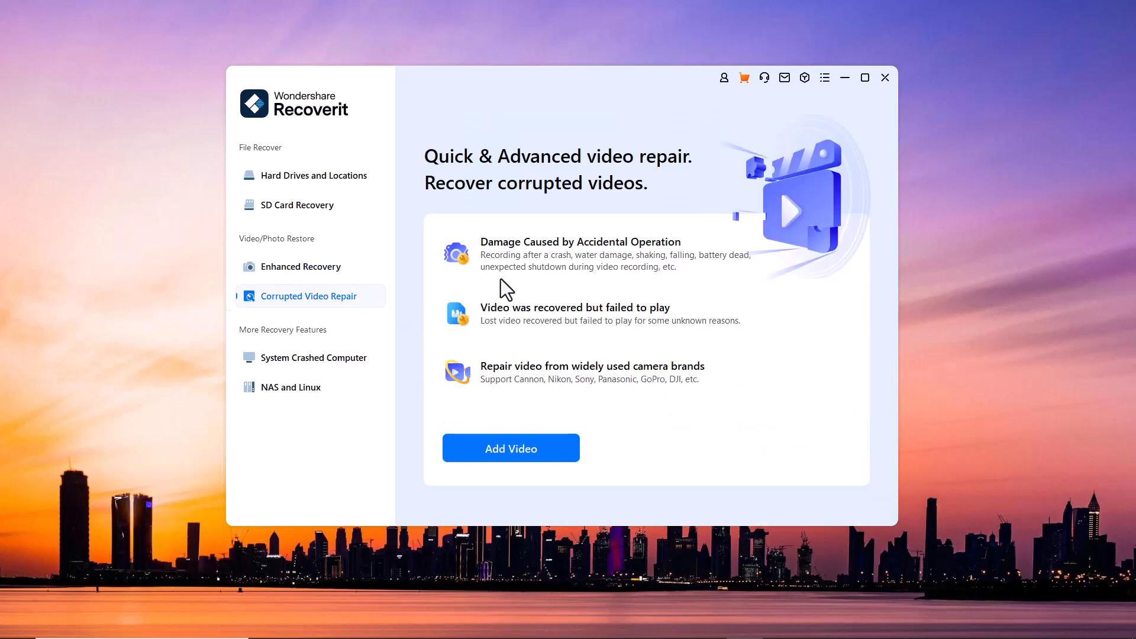
pyautogui.moveTo(582, 342)
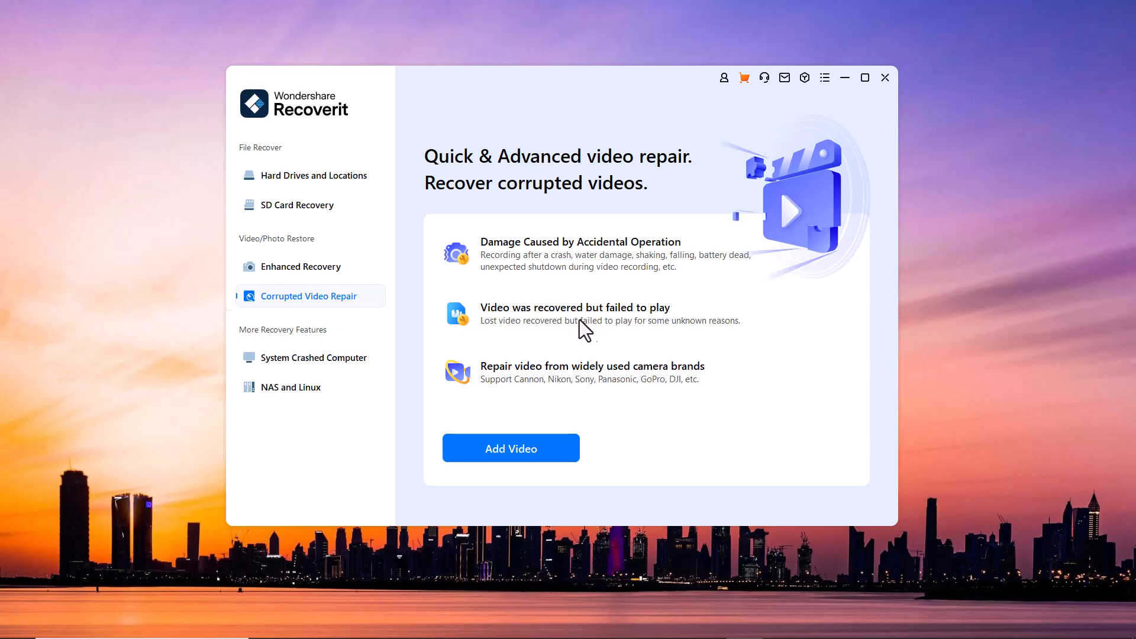
pyautogui.click(314, 358)
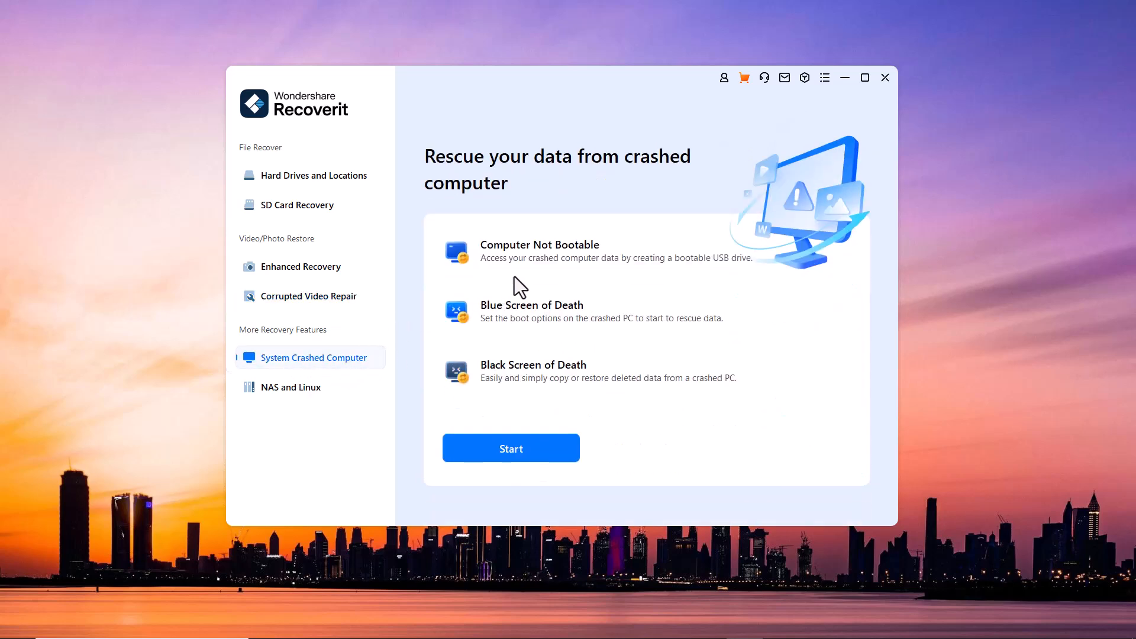
pyautogui.moveTo(541, 307)
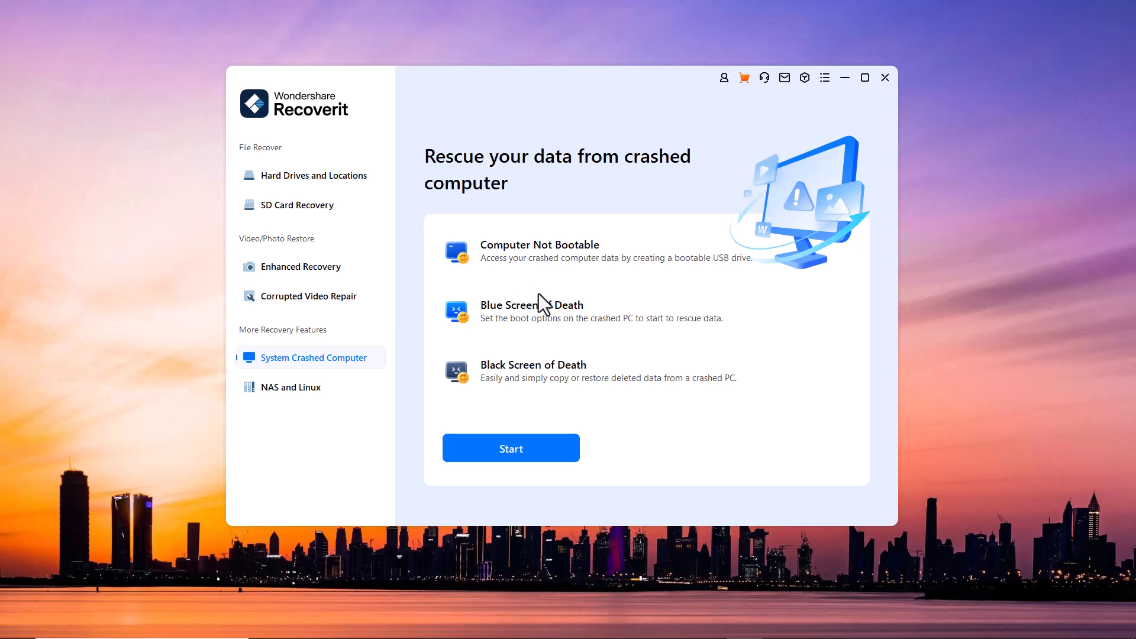
pyautogui.moveTo(543, 335)
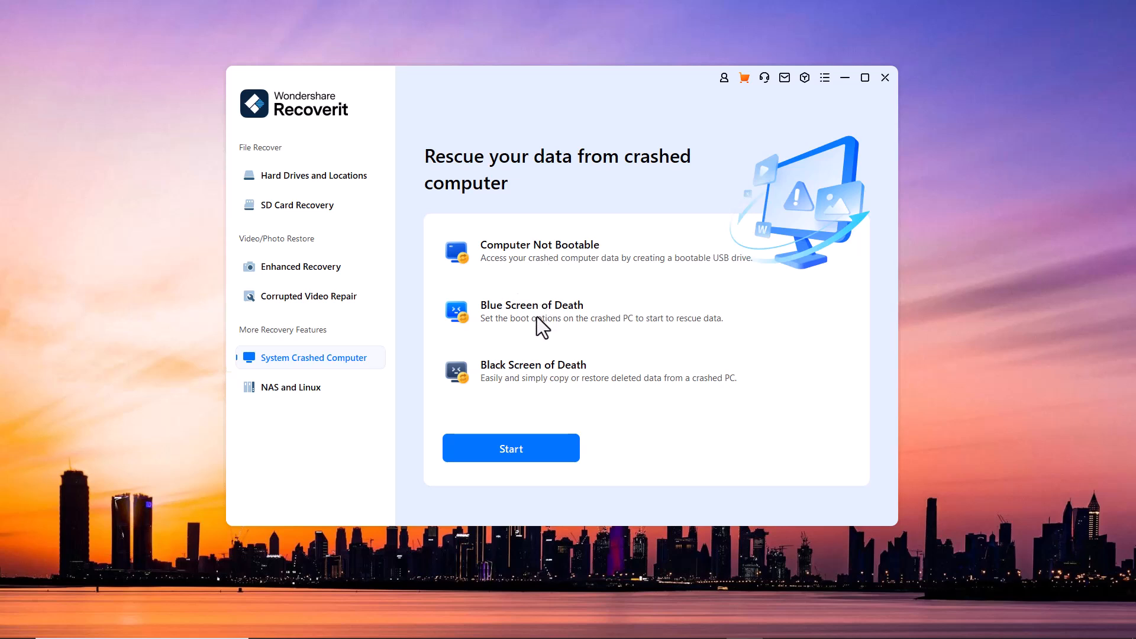
pyautogui.moveTo(529, 396)
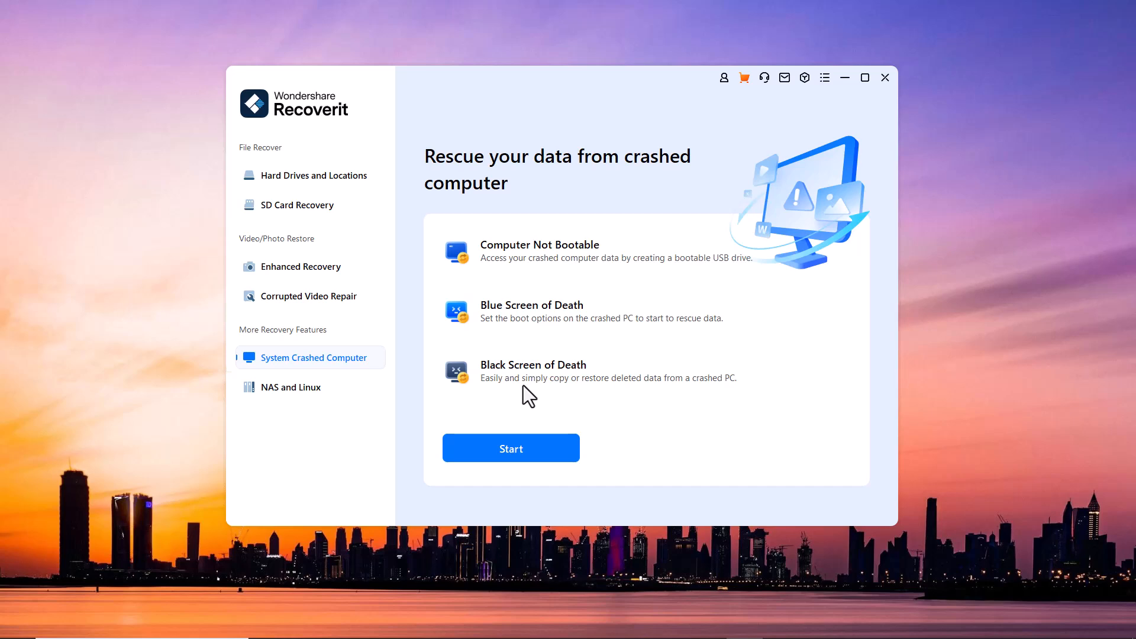
pyautogui.click(291, 388)
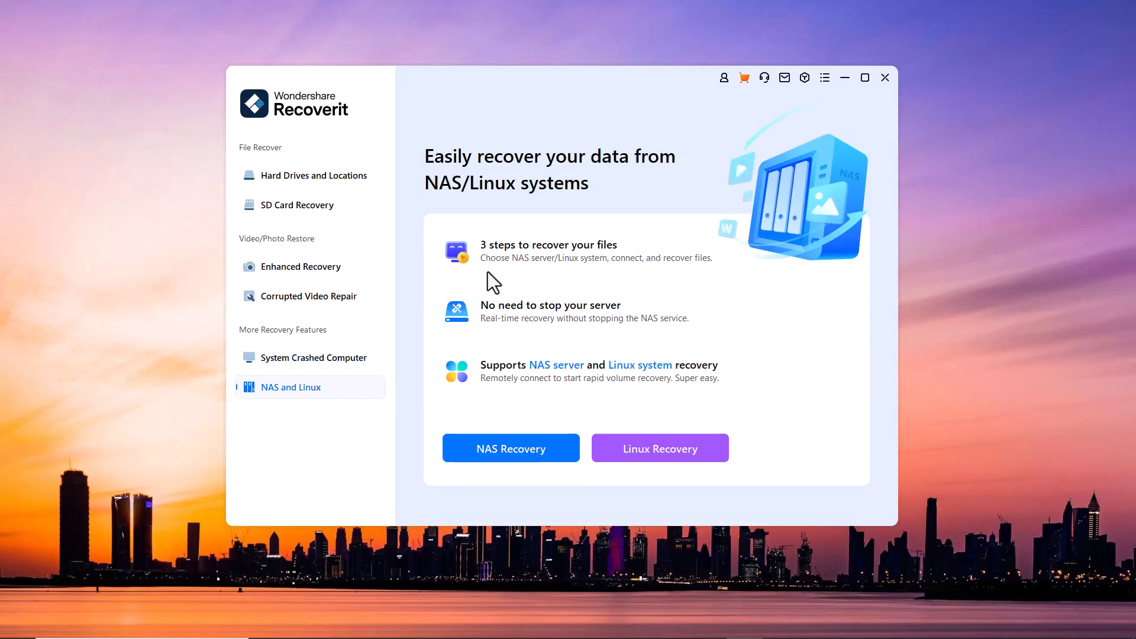
pyautogui.moveTo(522, 352)
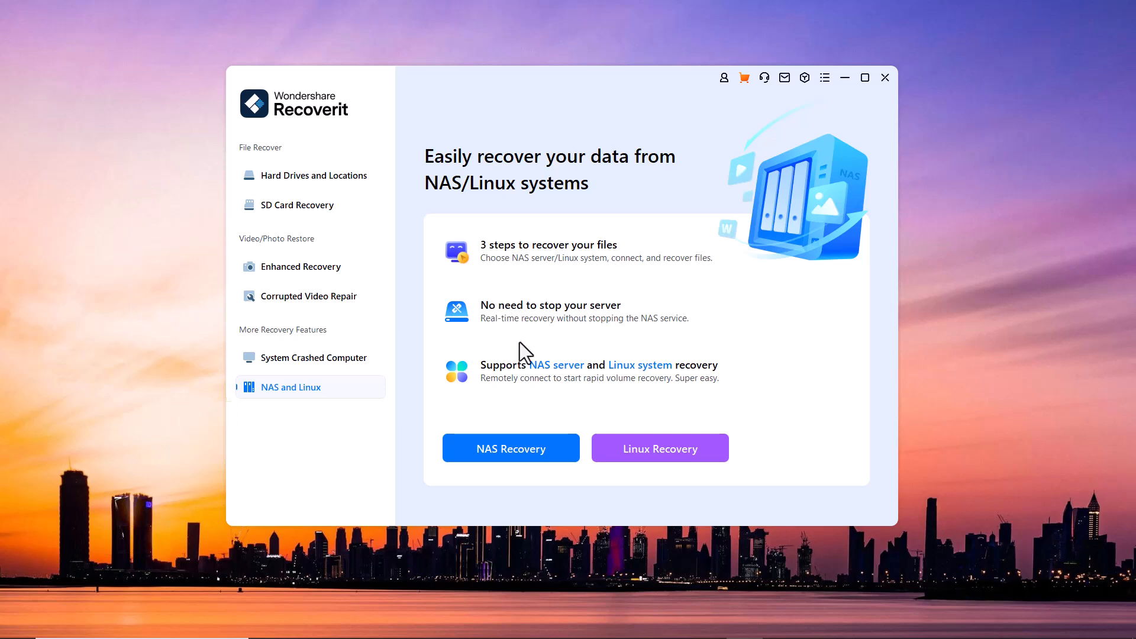
pyautogui.click(313, 175)
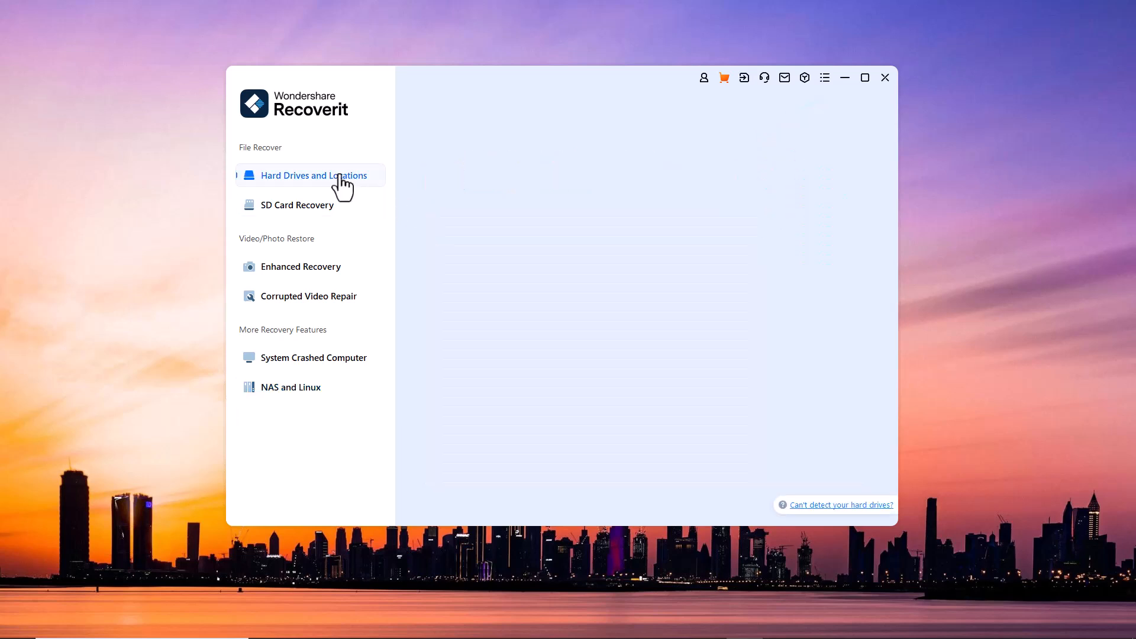
# Step: Reload Hard Drives and Locations so NEW DRIVE (G:) appears under external drives
pyautogui.click(314, 175)
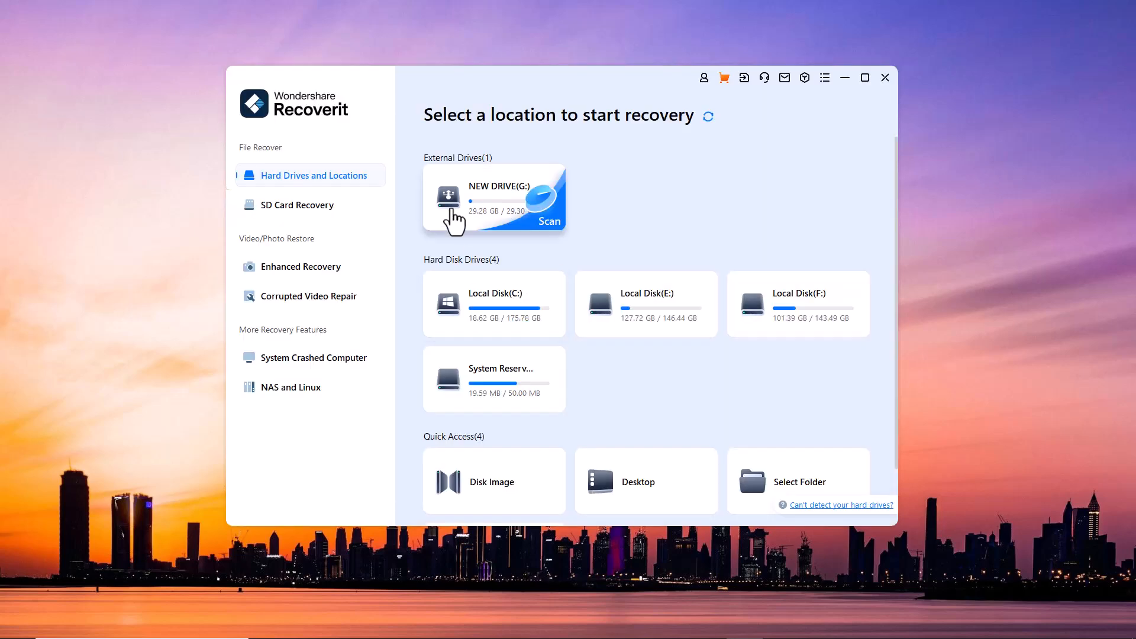
pyautogui.click(296, 205)
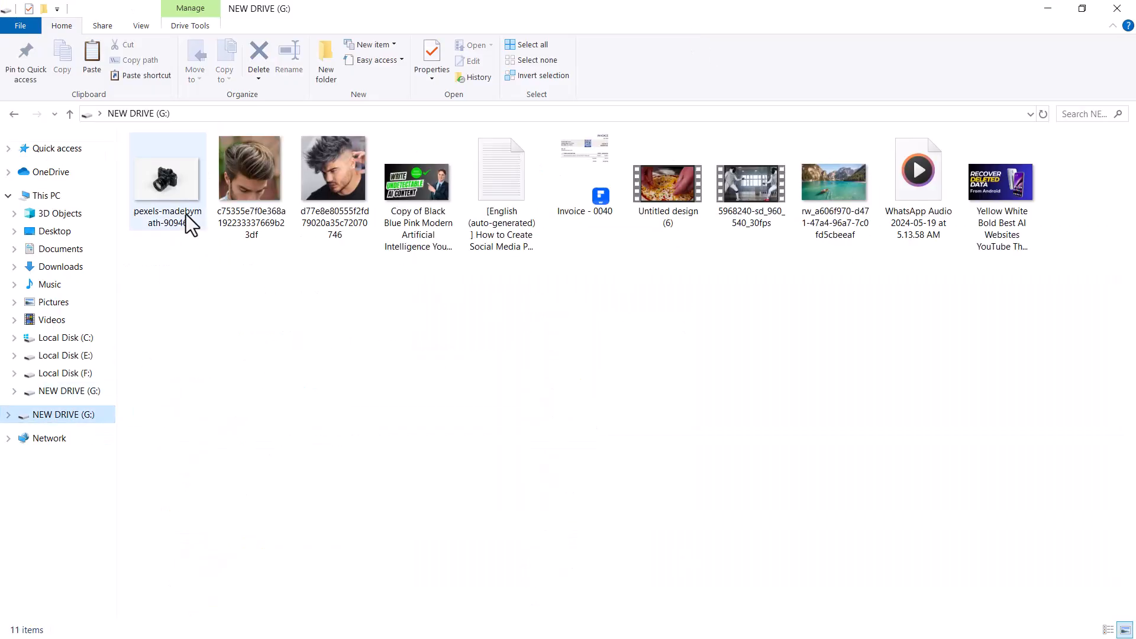
# Step: Select all 11 files on NEW DRIVE (G:) and delete them
pyautogui.click(585, 166)
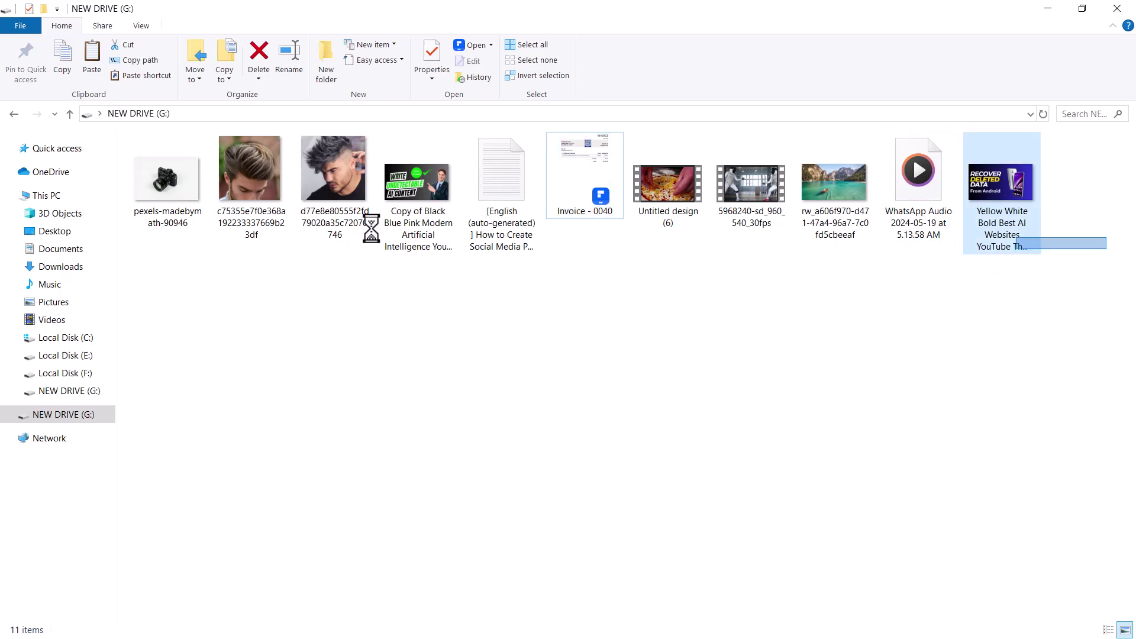
pyautogui.rightClick(166, 178)
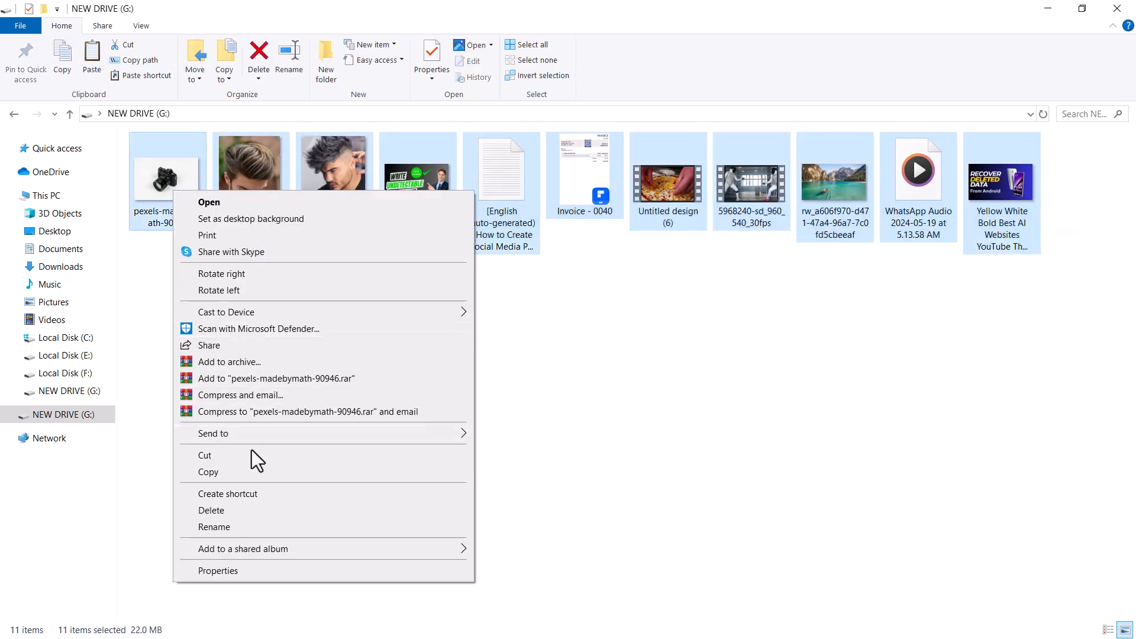
pyautogui.click(211, 510)
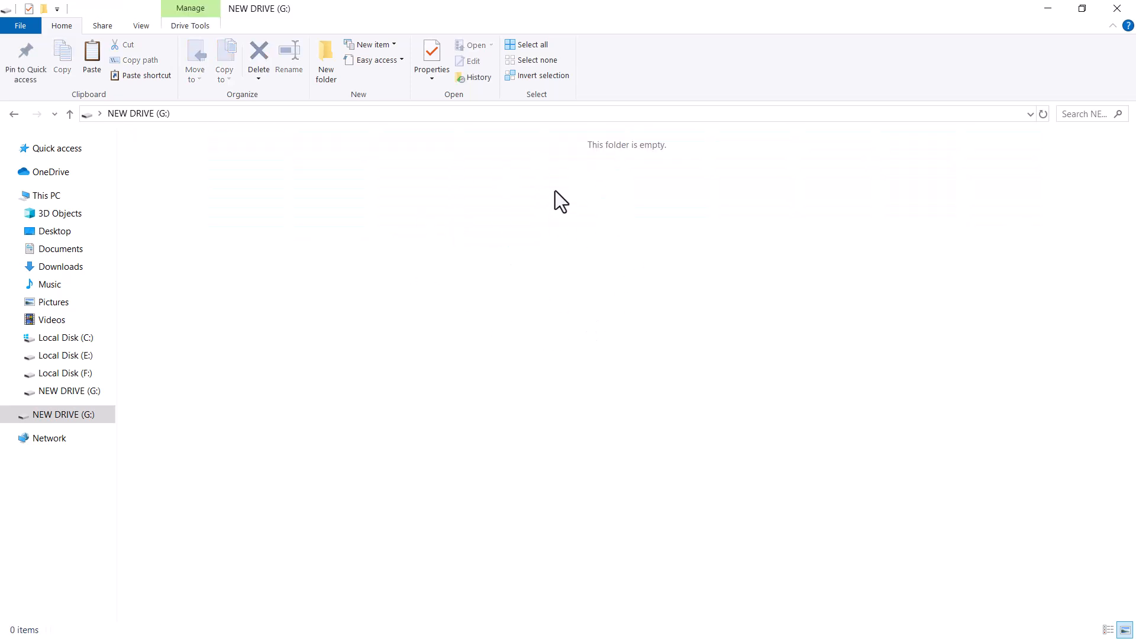
pyautogui.moveTo(1117, 8)
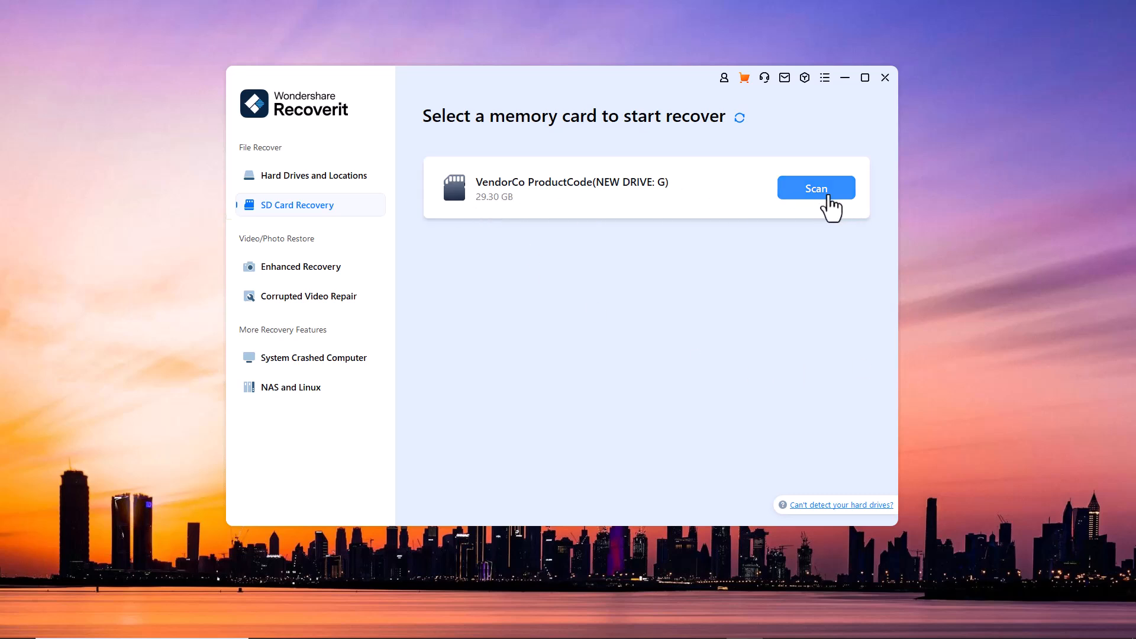
# Step: Scan NEW DRIVE (G:), skip the tutorial tip, and dismiss the Quick Scan completed notice
pyautogui.click(816, 187)
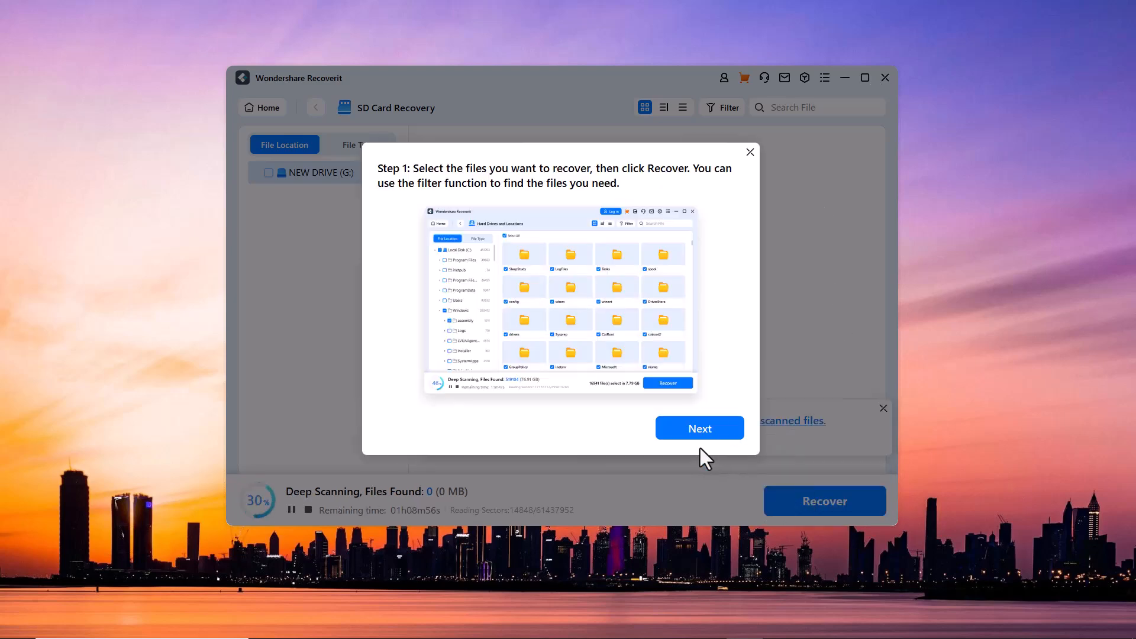
pyautogui.click(700, 428)
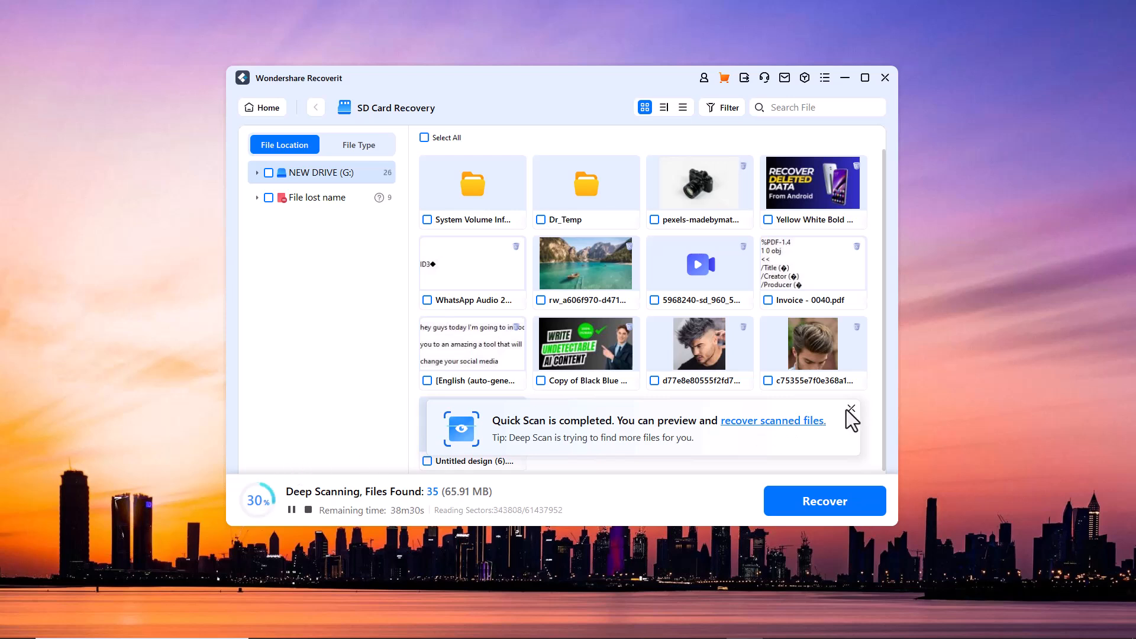
pyautogui.click(851, 411)
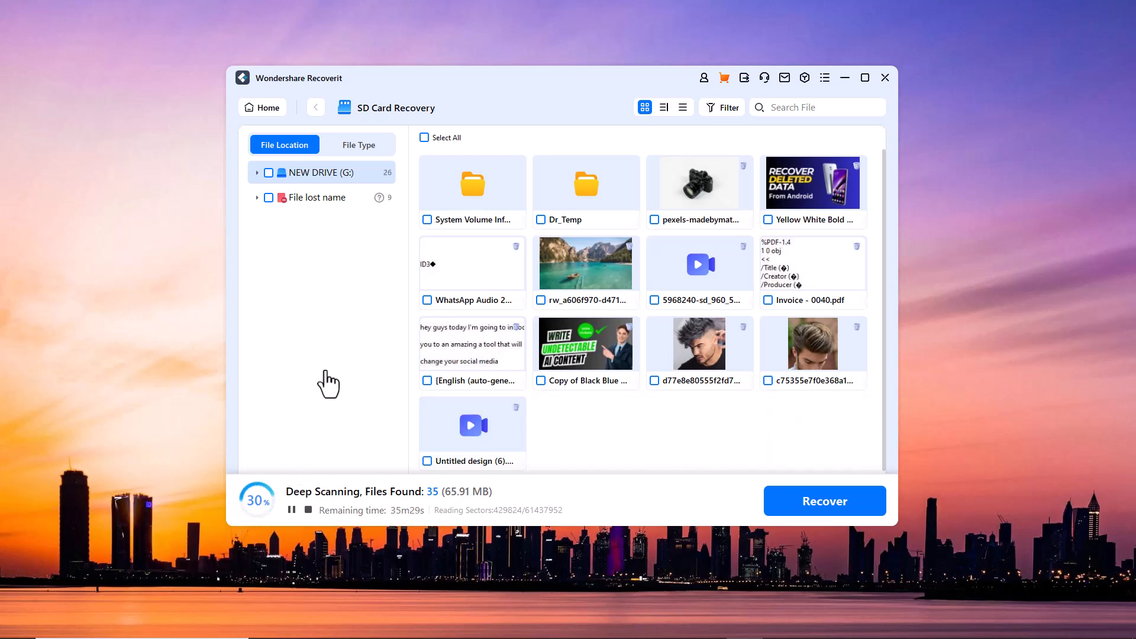
pyautogui.moveTo(366, 506)
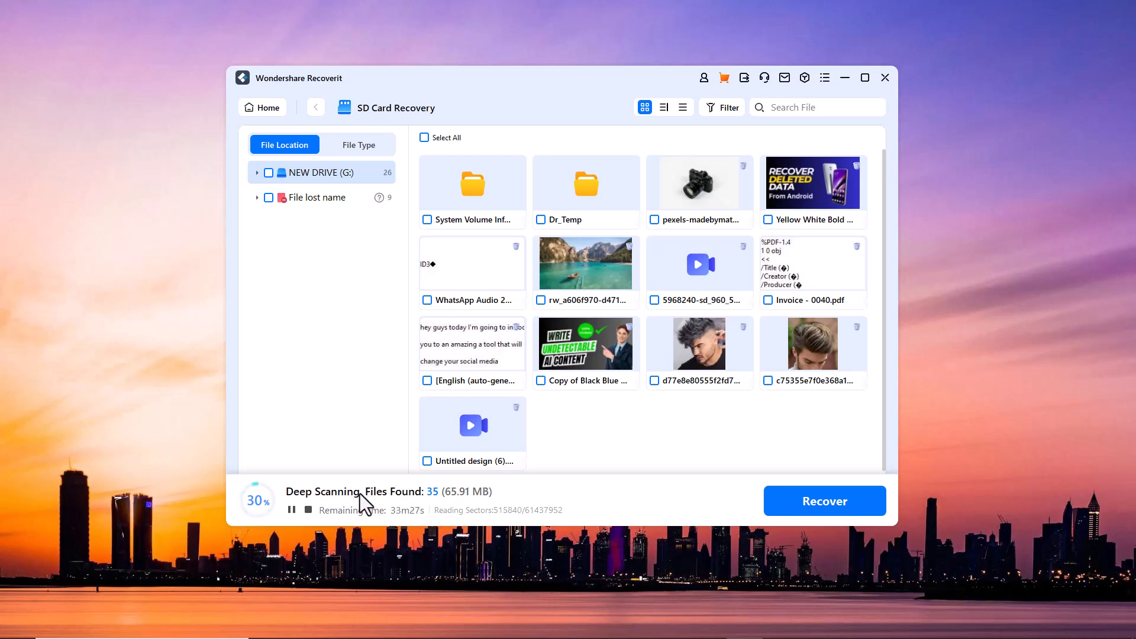
pyautogui.moveTo(458, 534)
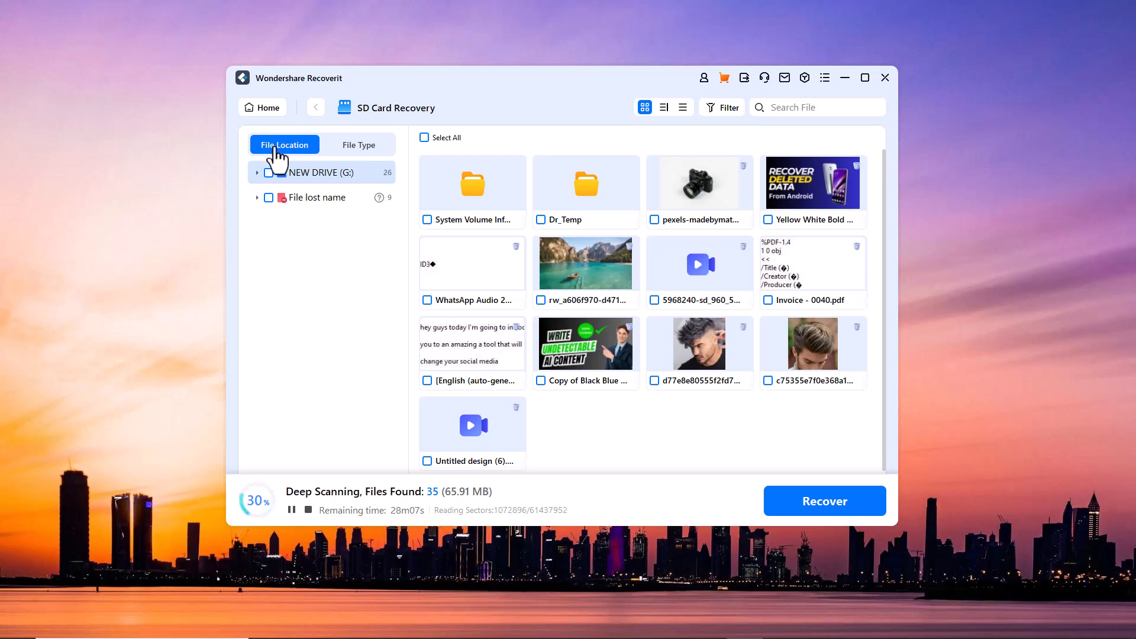
pyautogui.click(359, 145)
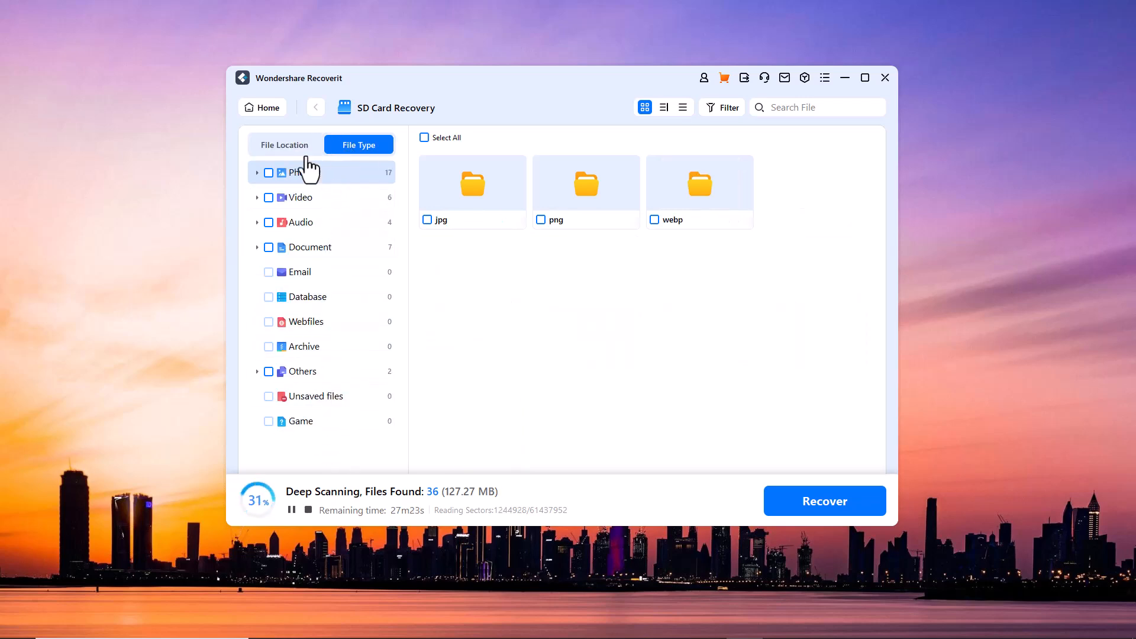
pyautogui.click(285, 145)
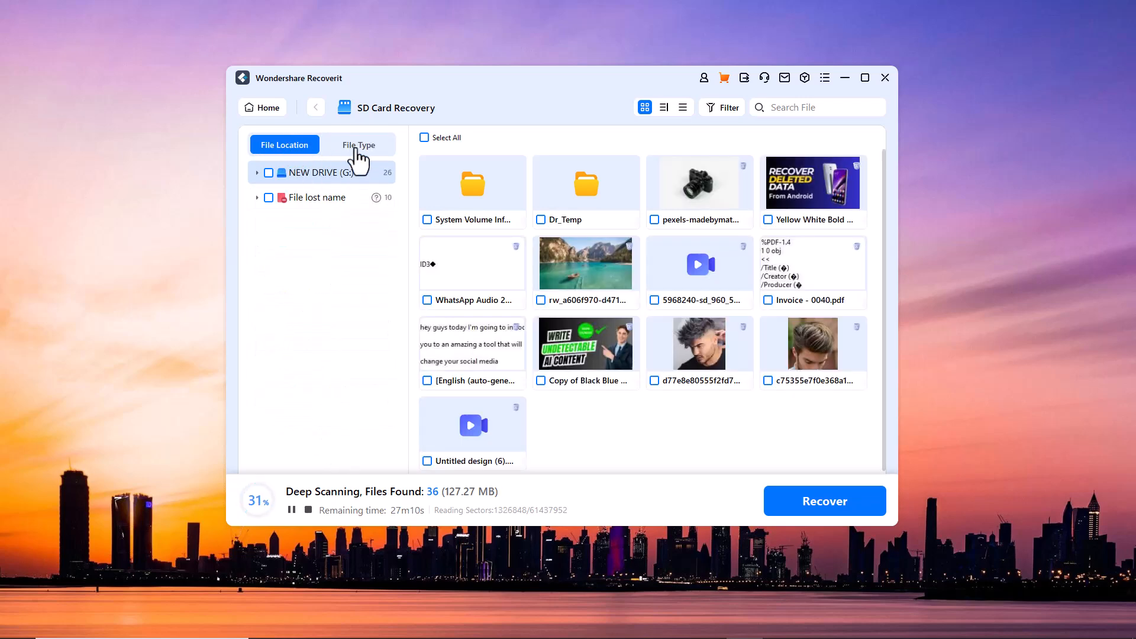
pyautogui.click(359, 145)
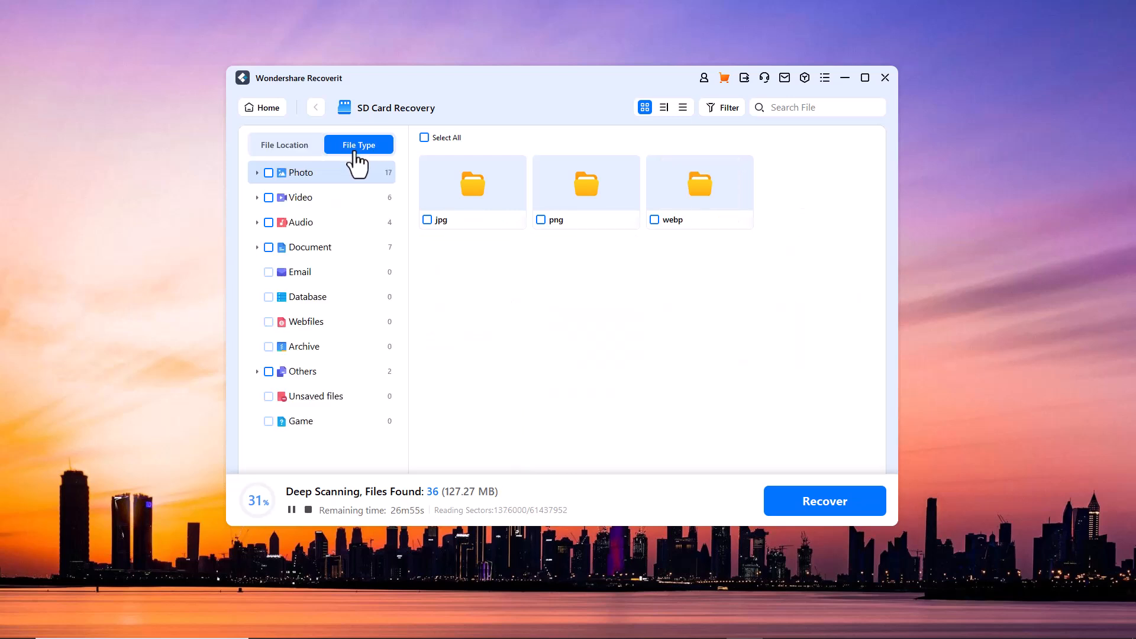
pyautogui.moveTo(291, 511)
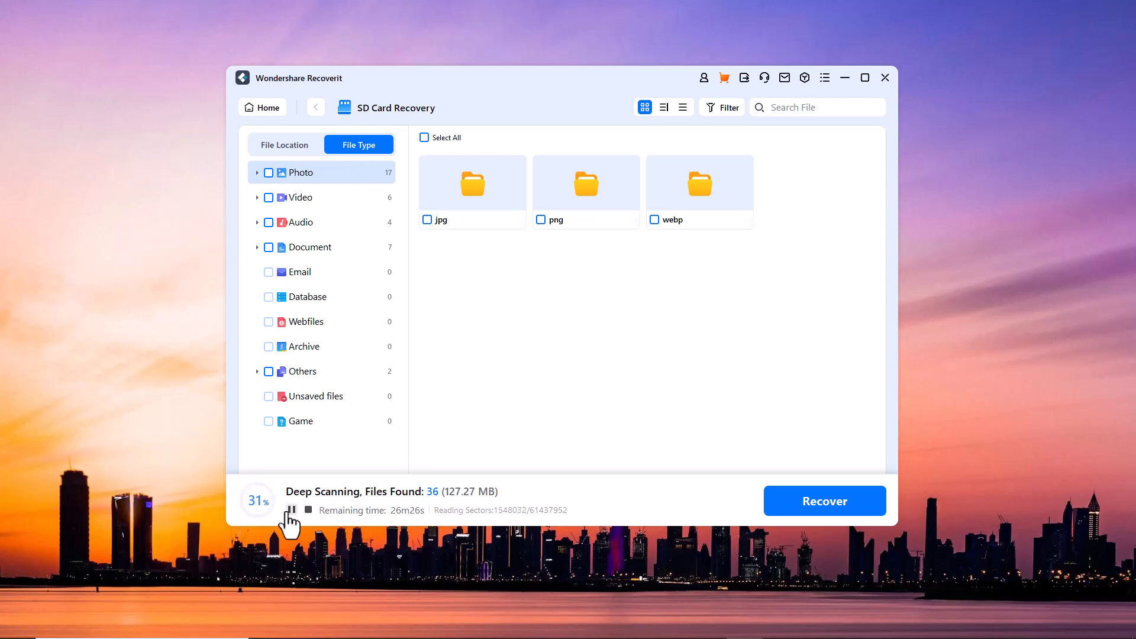
pyautogui.click(285, 145)
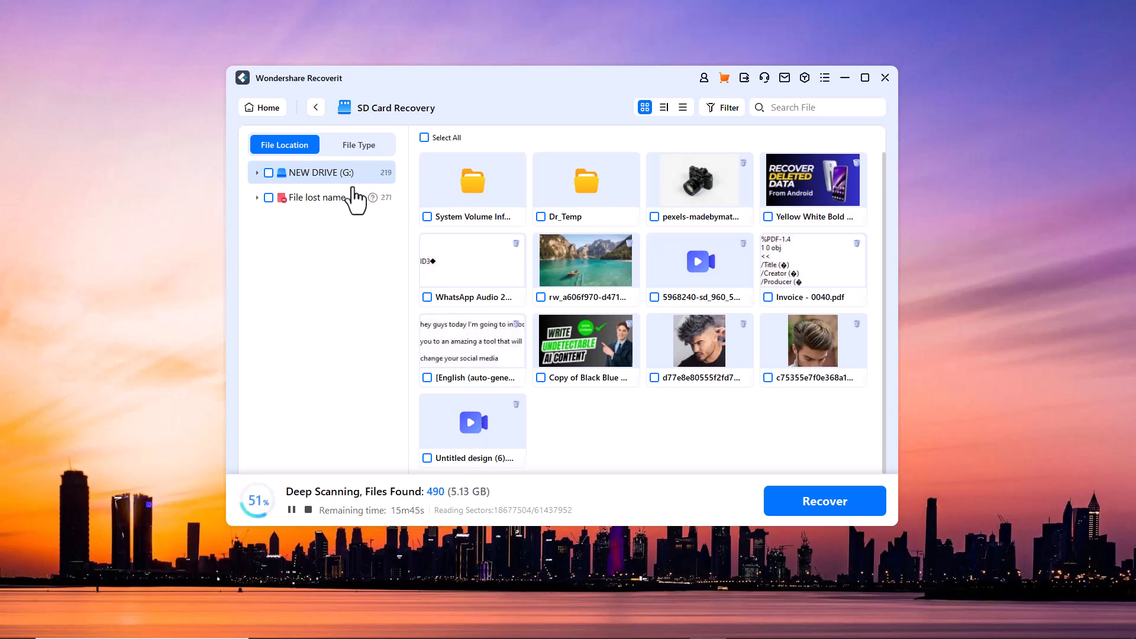
pyautogui.click(359, 145)
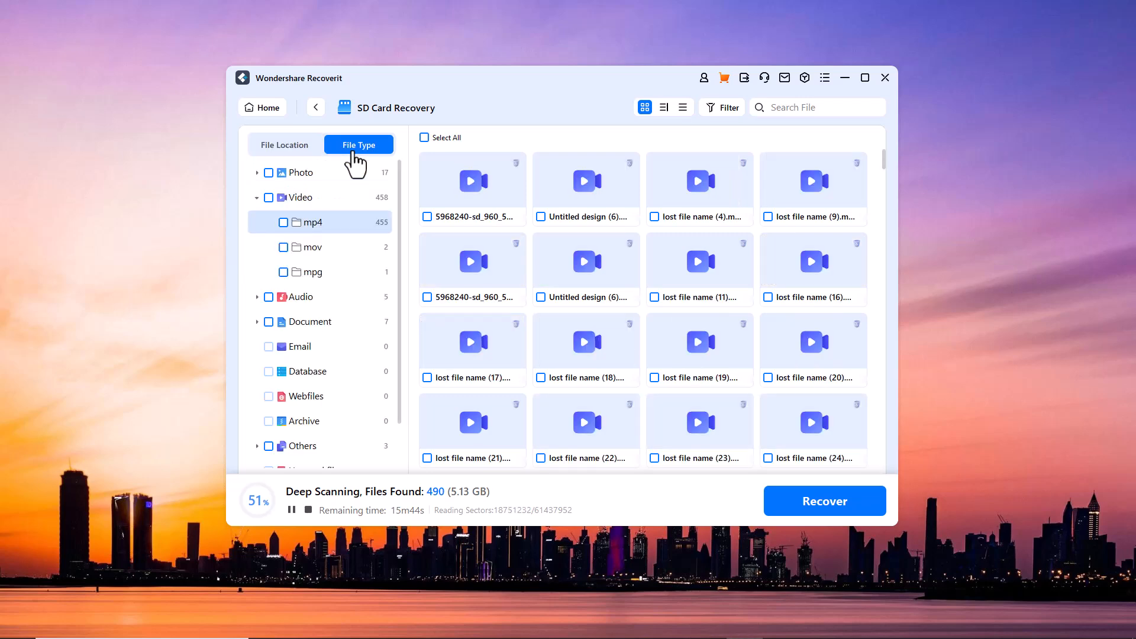
pyautogui.click(284, 145)
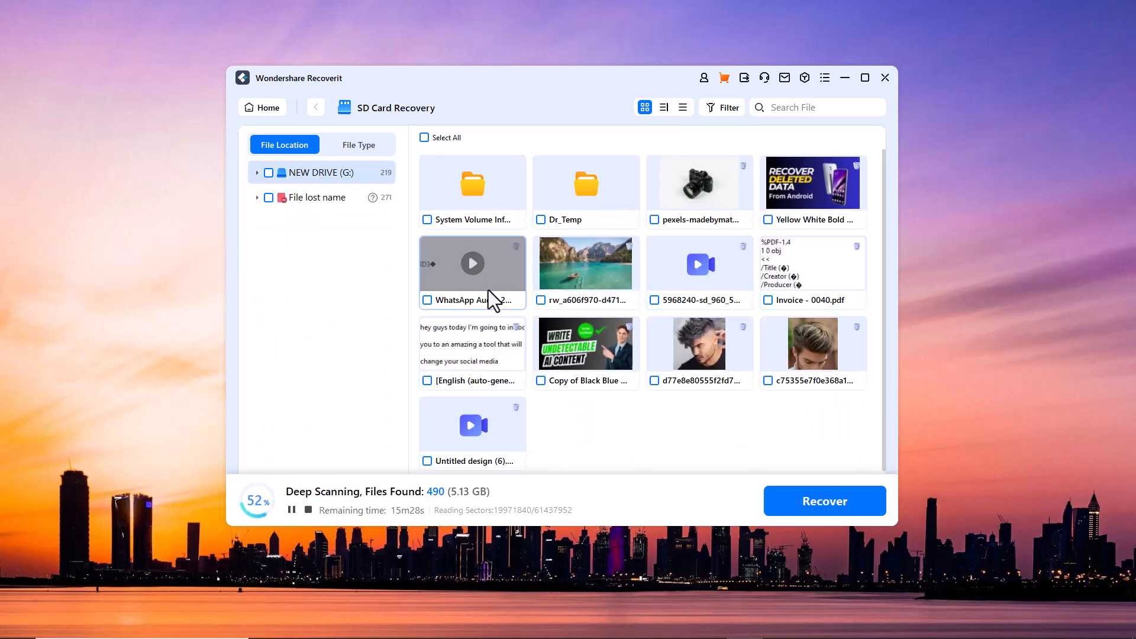
# Step: Preview the WRITE UNDETECTABLE AI CONTENT thumbnail, zoom in and out, then close it
pyautogui.doubleClick(586, 344)
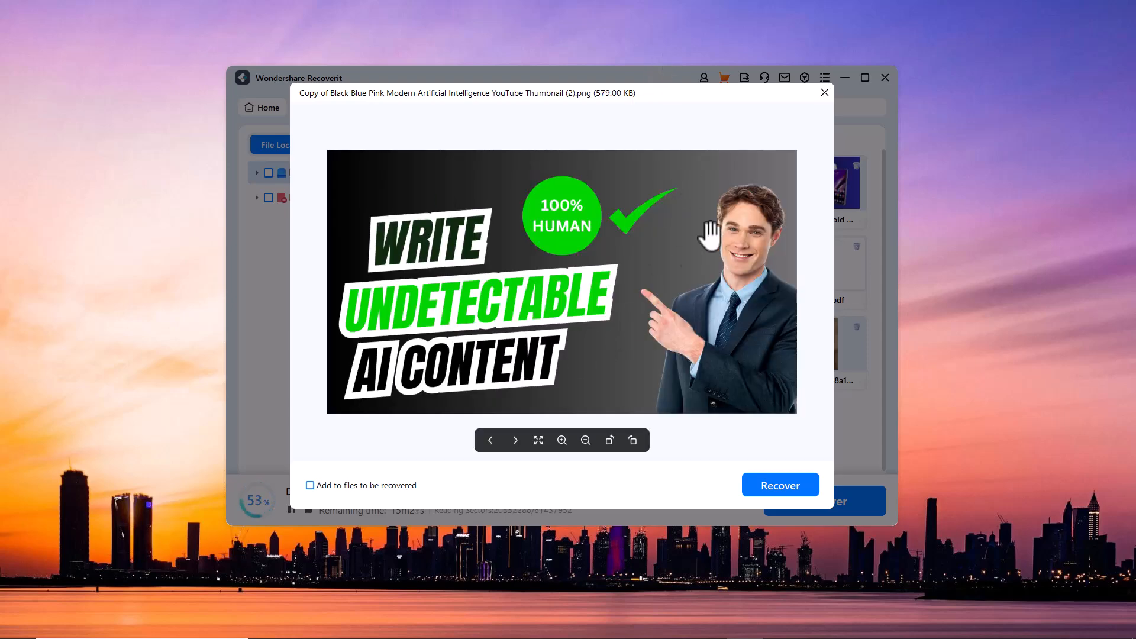
pyautogui.click(562, 440)
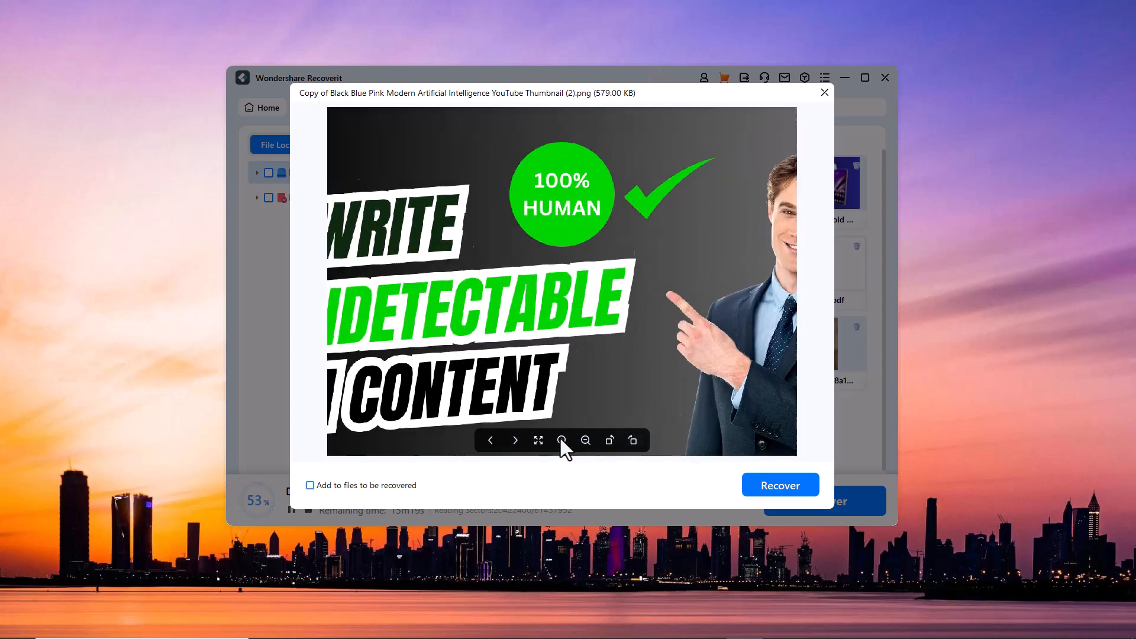
pyautogui.click(585, 440)
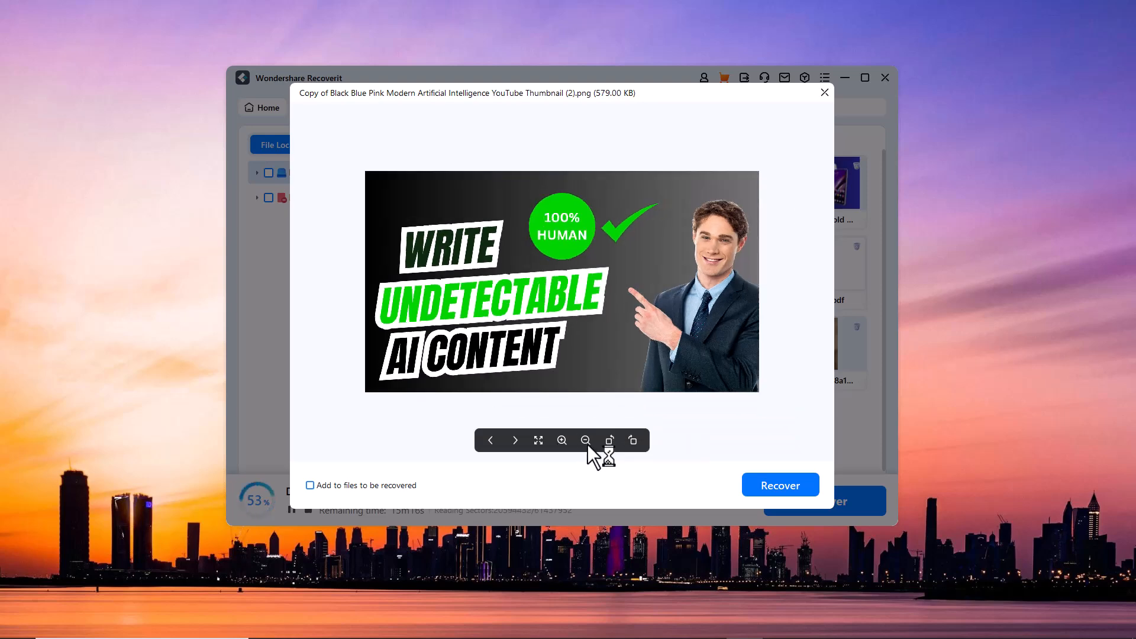
pyautogui.click(563, 441)
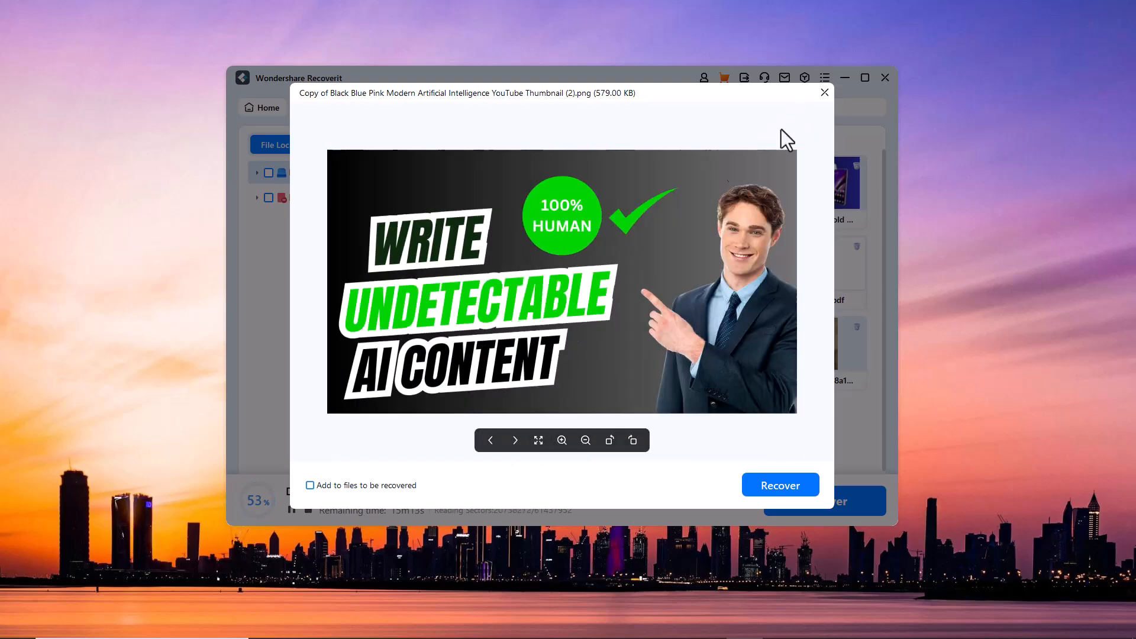
pyautogui.click(824, 92)
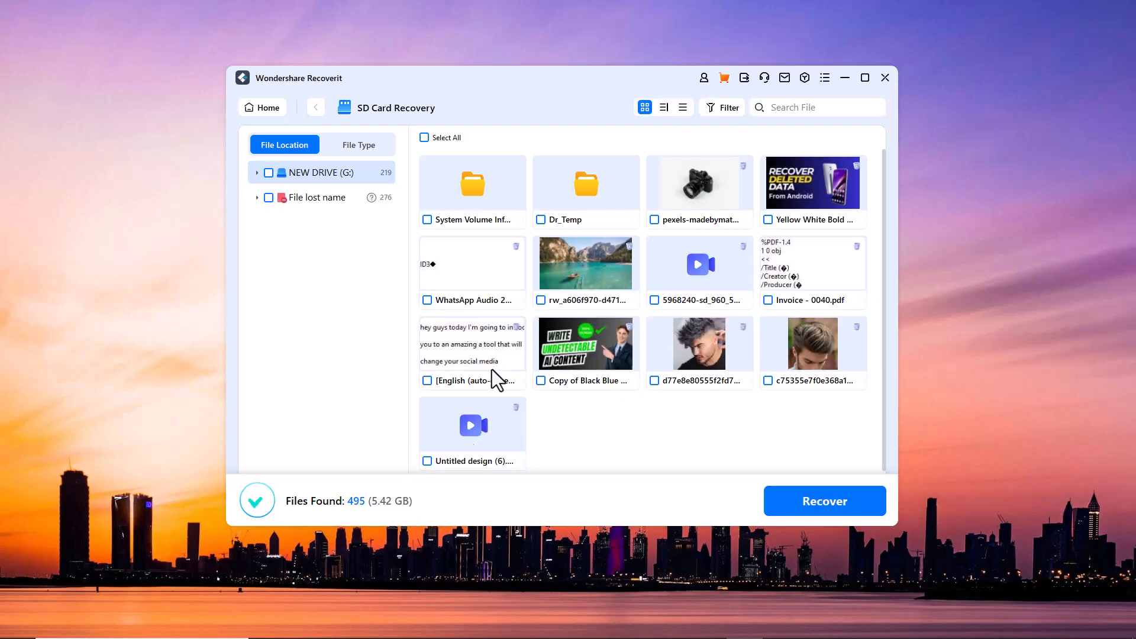
# Step: Recover the ticked files into a new 'RECO' folder inside New folder (2) on Local Disk (F:)
pyautogui.click(540, 300)
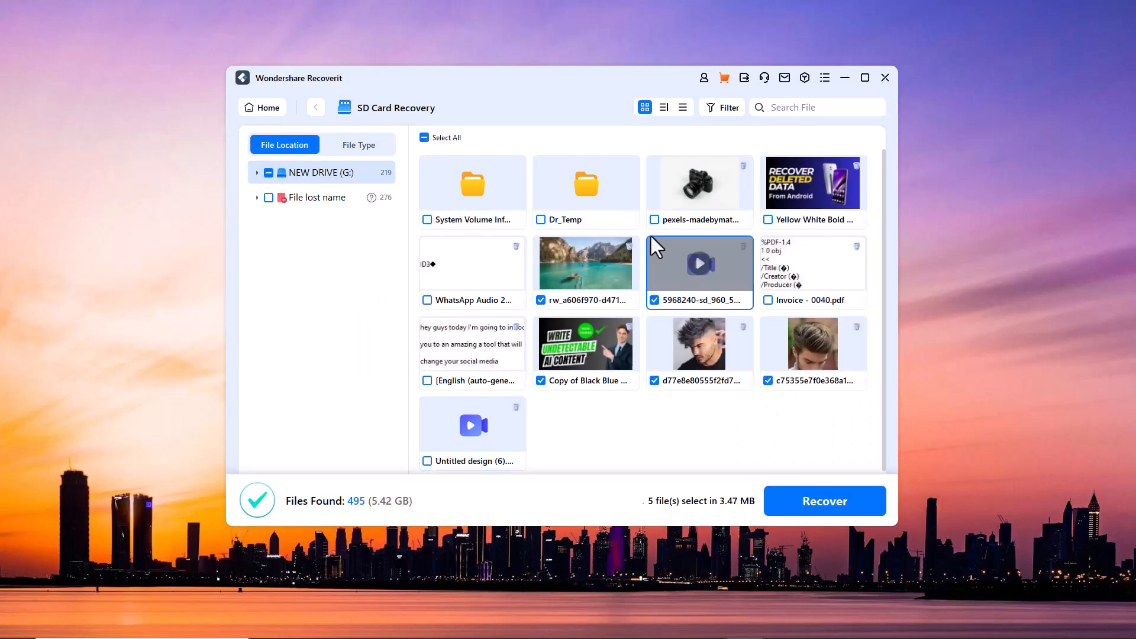
pyautogui.click(825, 501)
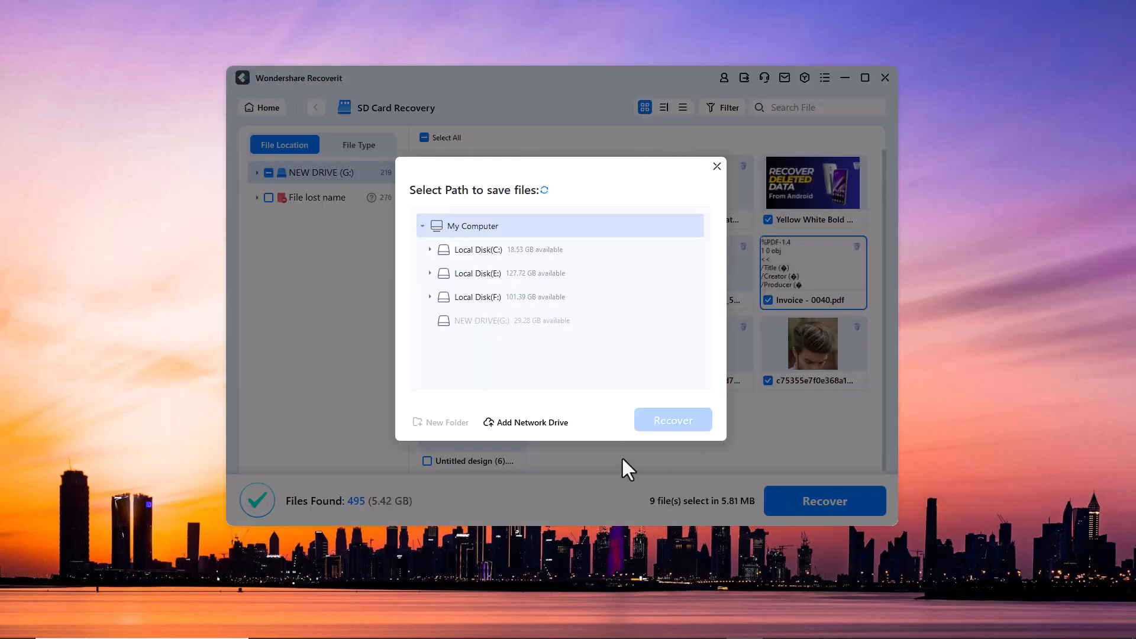
pyautogui.moveTo(421, 281)
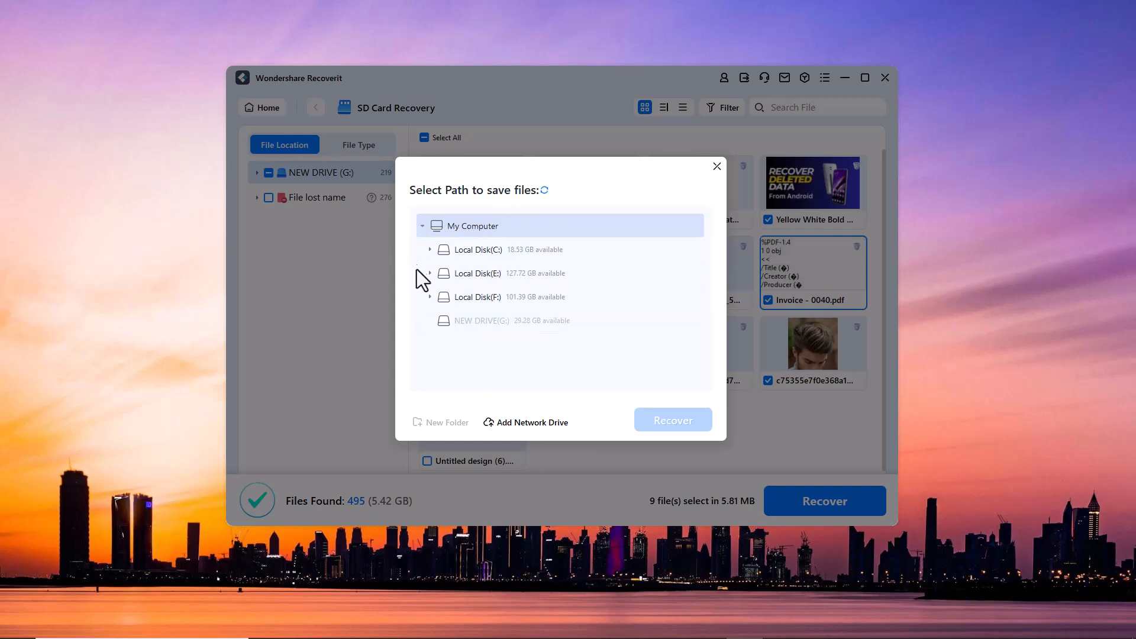
pyautogui.click(477, 297)
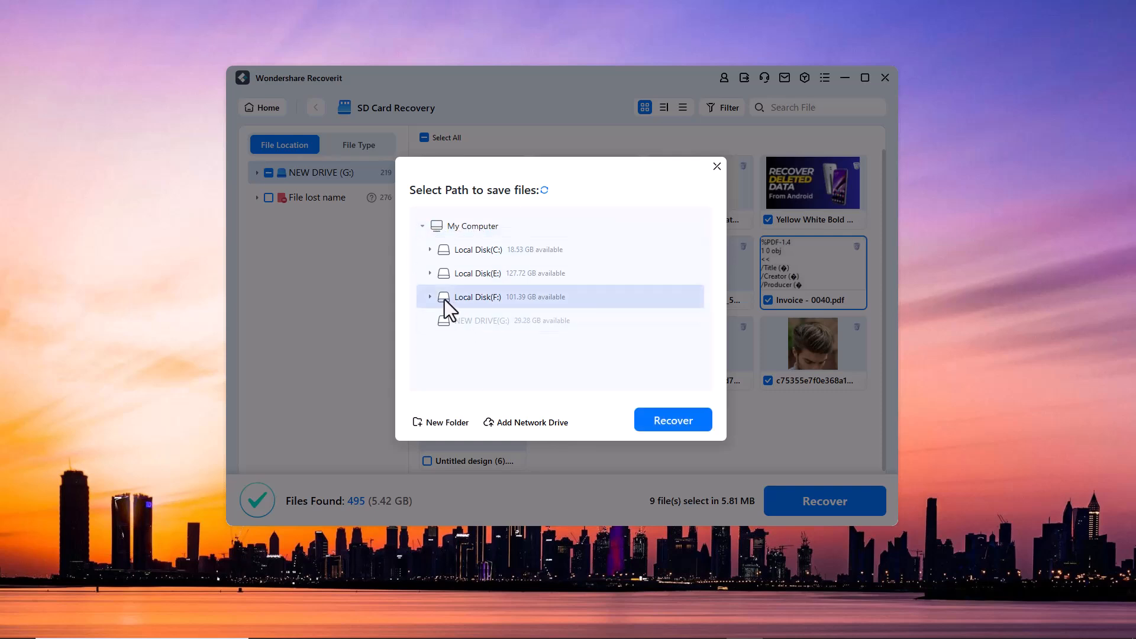
pyautogui.click(430, 297)
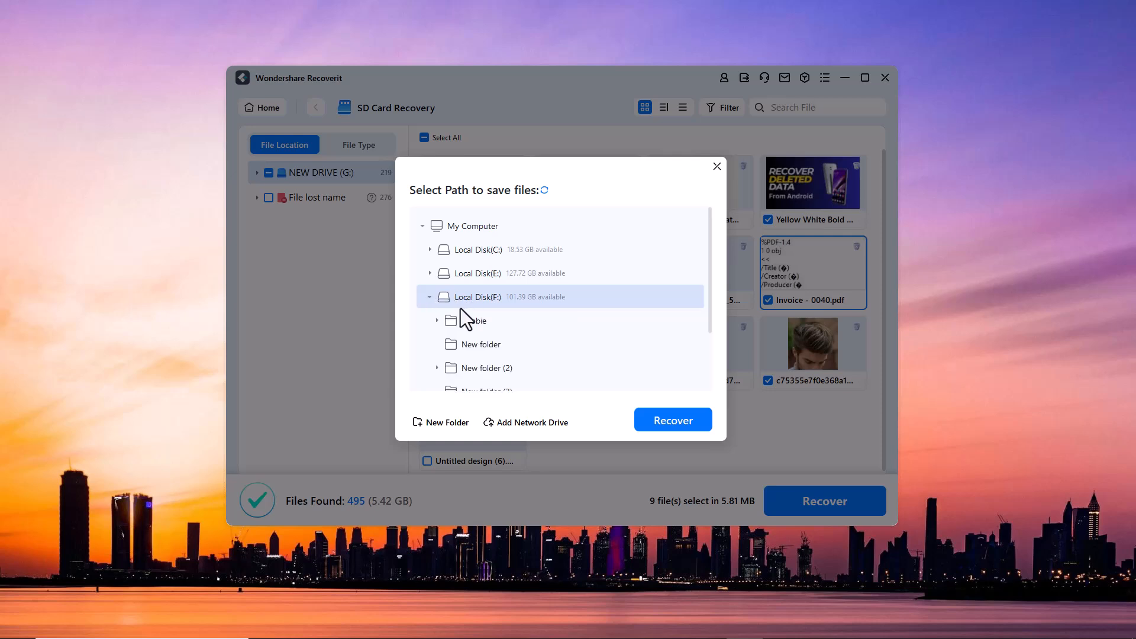
pyautogui.click(441, 423)
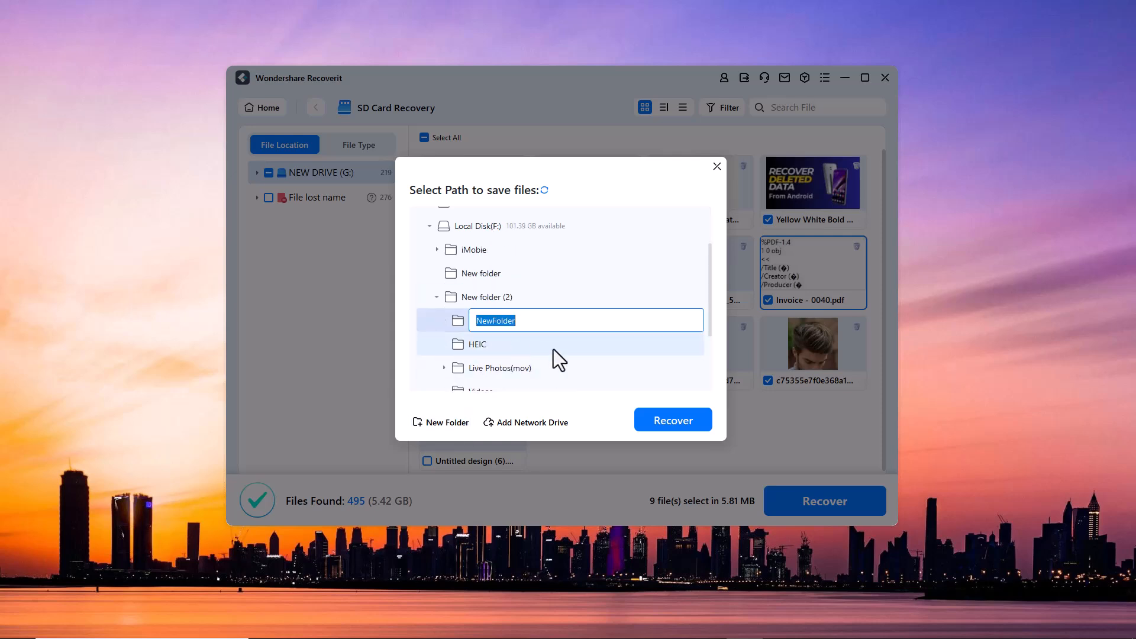
pyautogui.write('RECO')
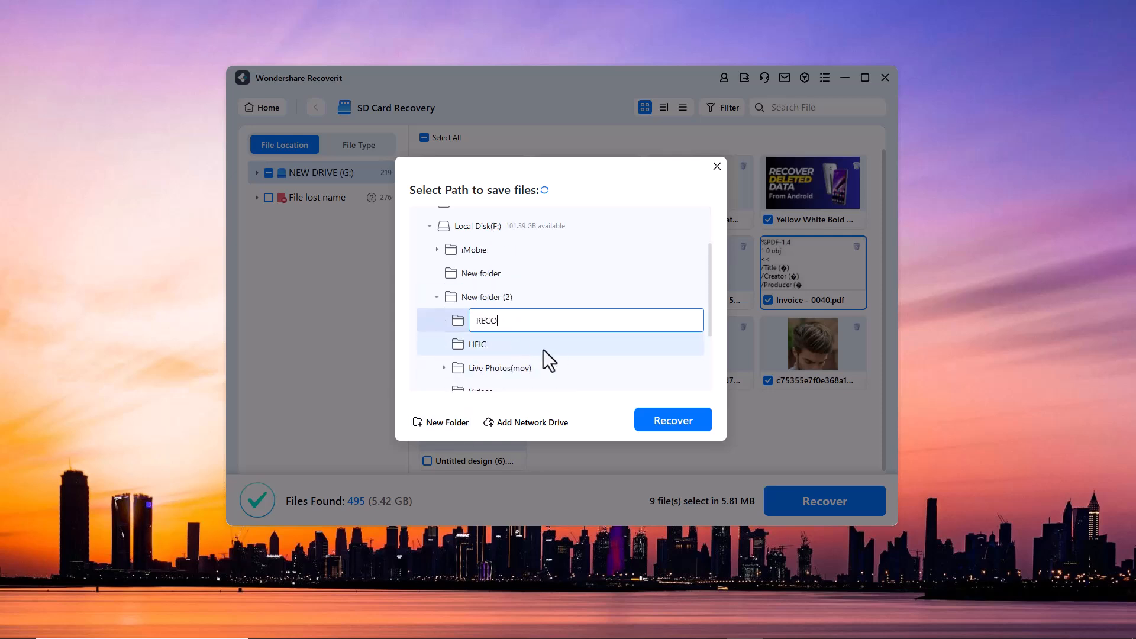
pyautogui.click(673, 420)
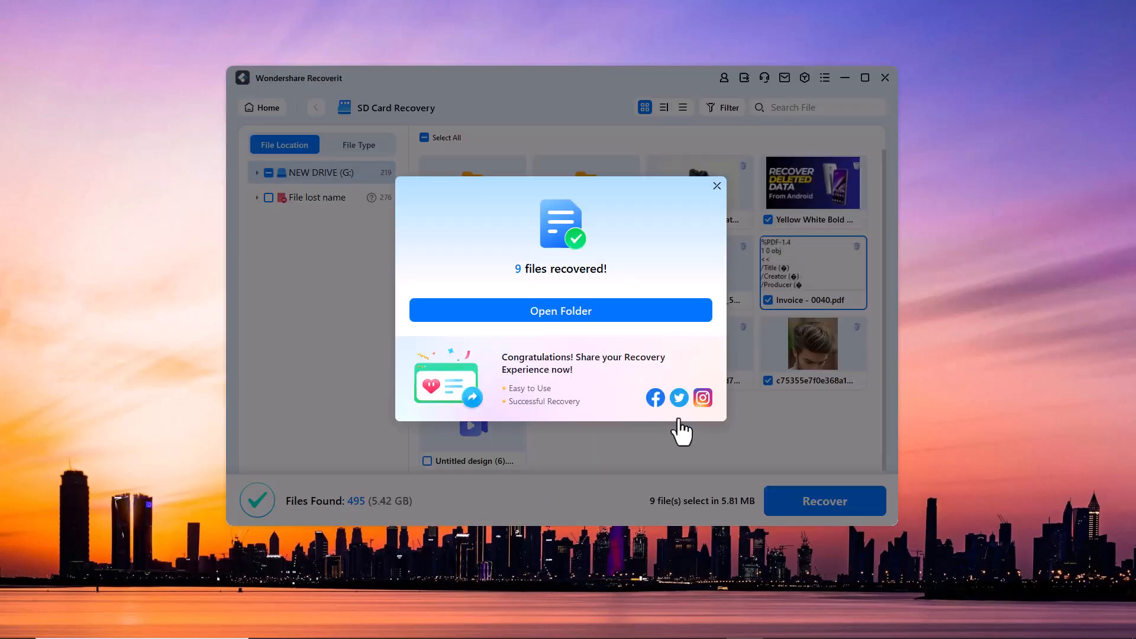
# Step: Open the recovery output folder, view the nine files in folder G, and close Explorer
pyautogui.click(561, 310)
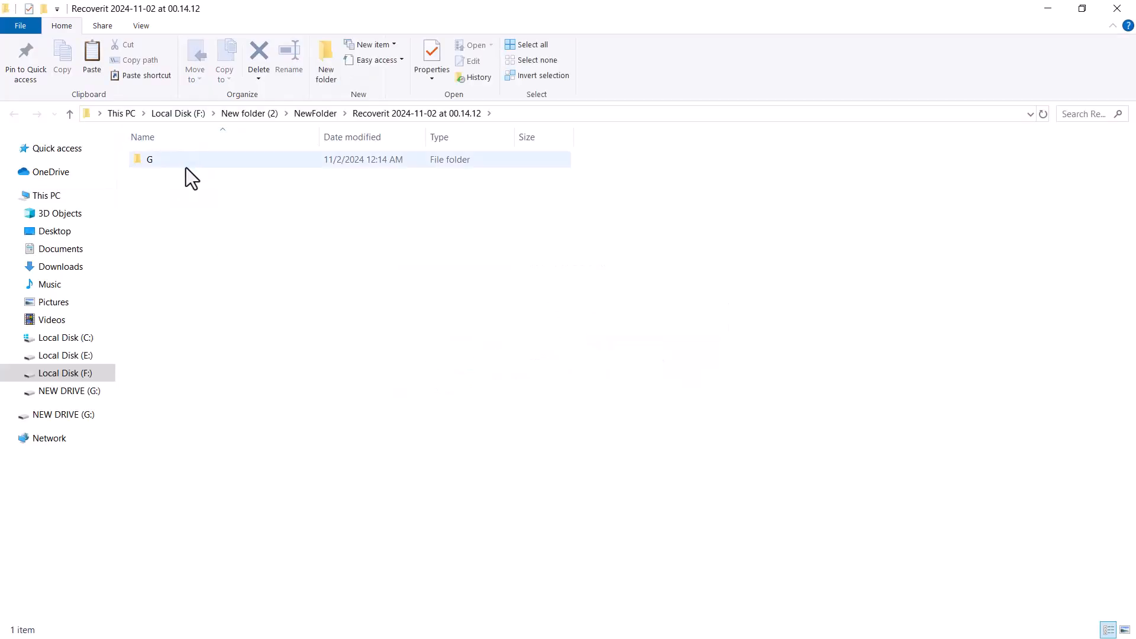
pyautogui.doubleClick(149, 160)
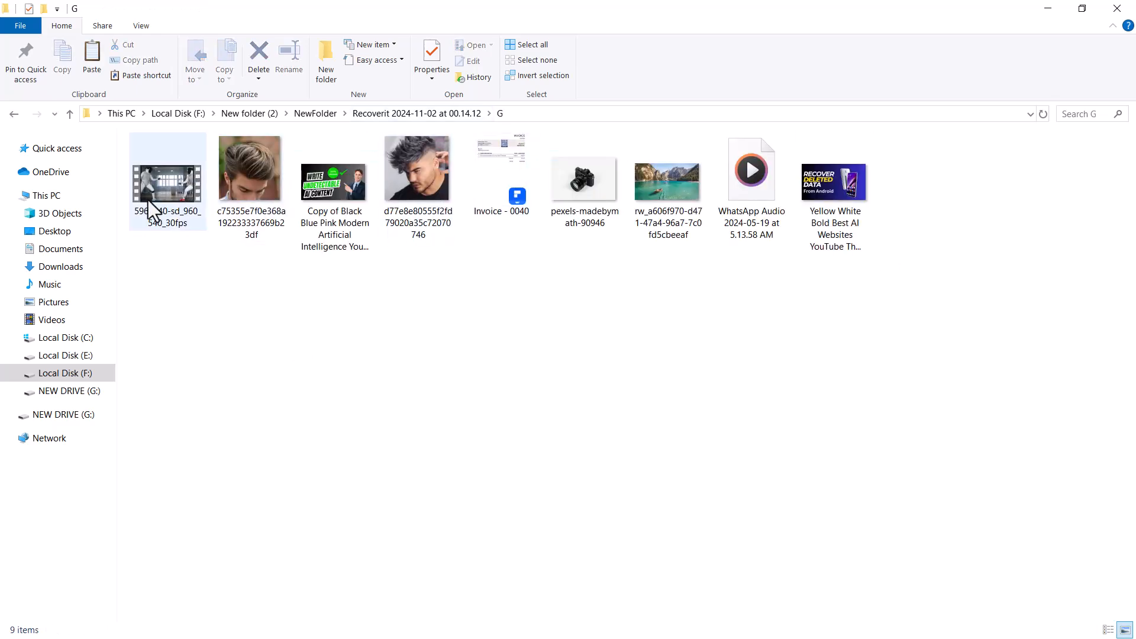
pyautogui.click(583, 178)
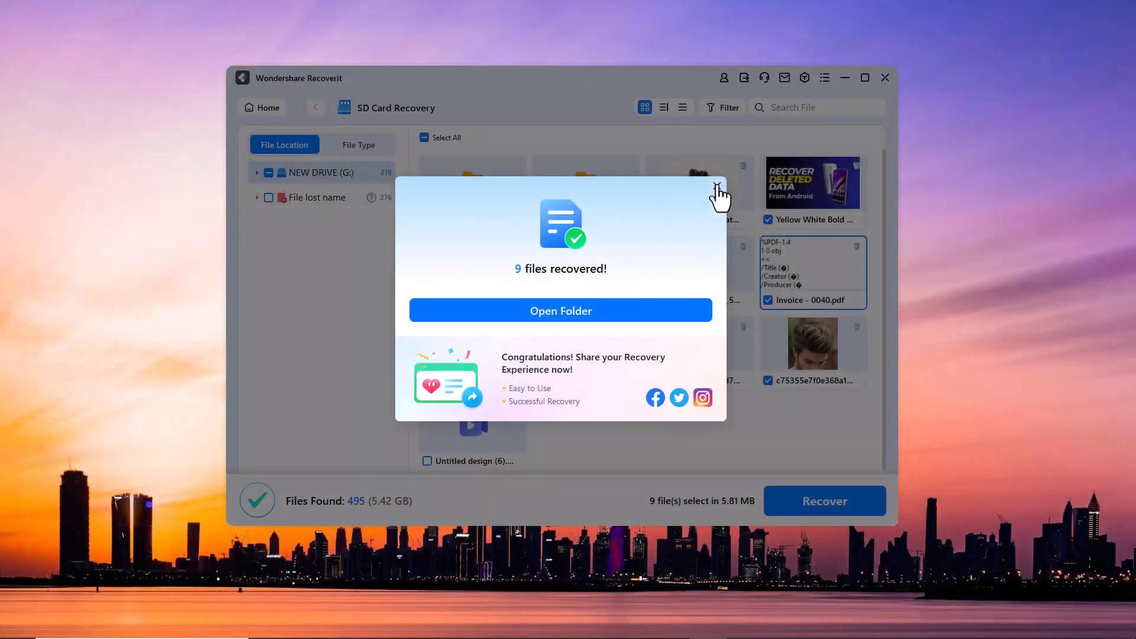
# Step: Dismiss the recovery success message and leave the scan results for the Hard Drives and Locations page
pyautogui.click(262, 108)
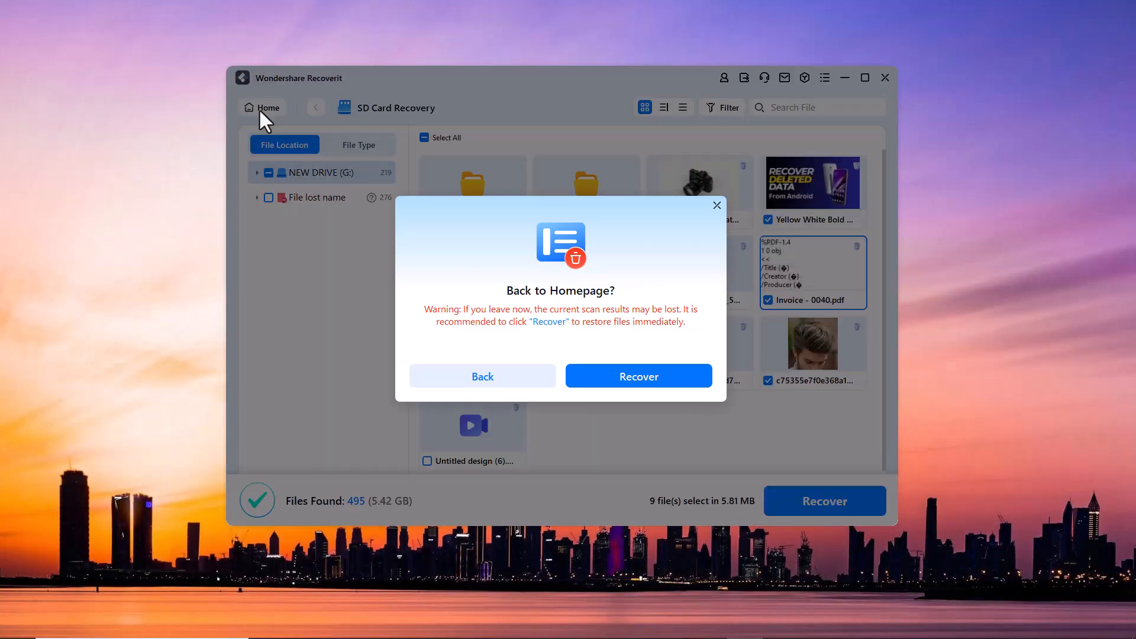
pyautogui.click(483, 375)
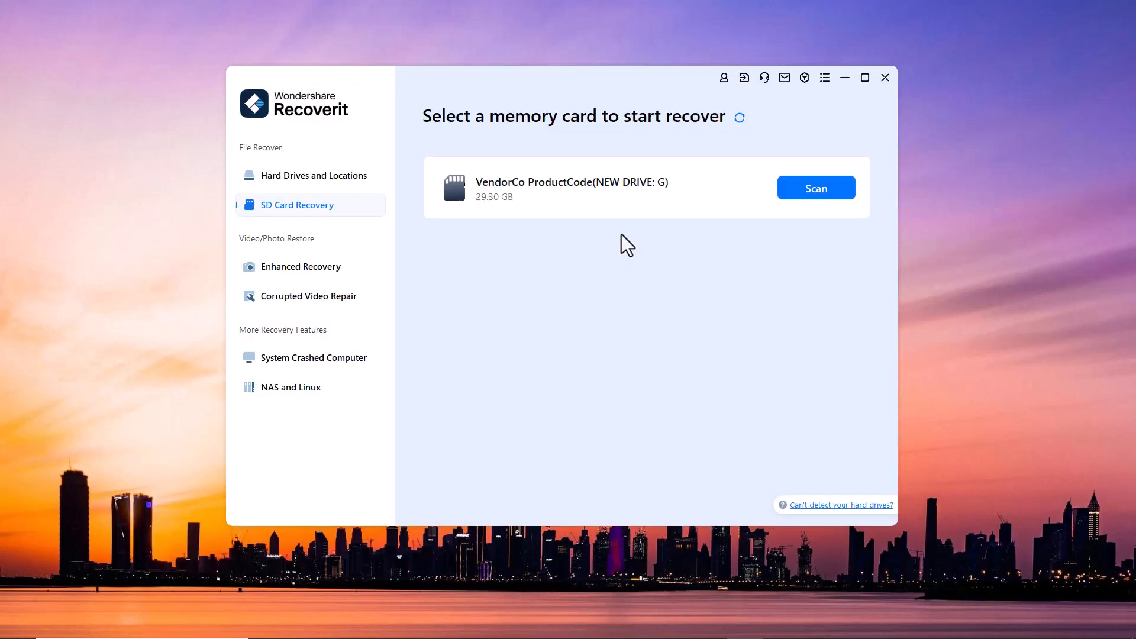
pyautogui.click(313, 175)
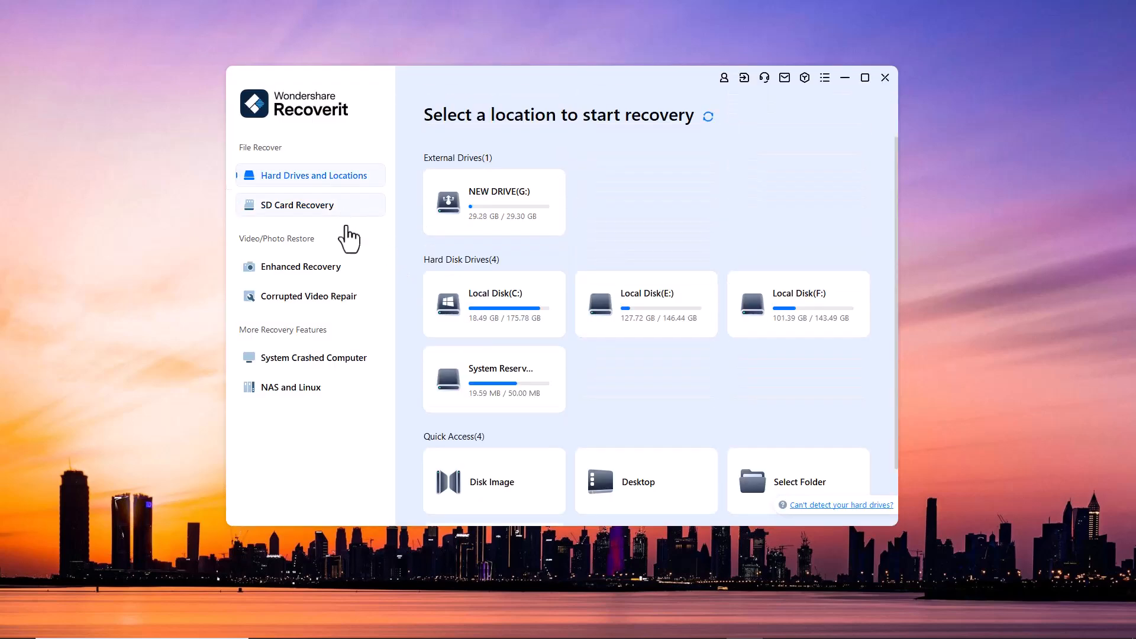
pyautogui.scroll(-3)
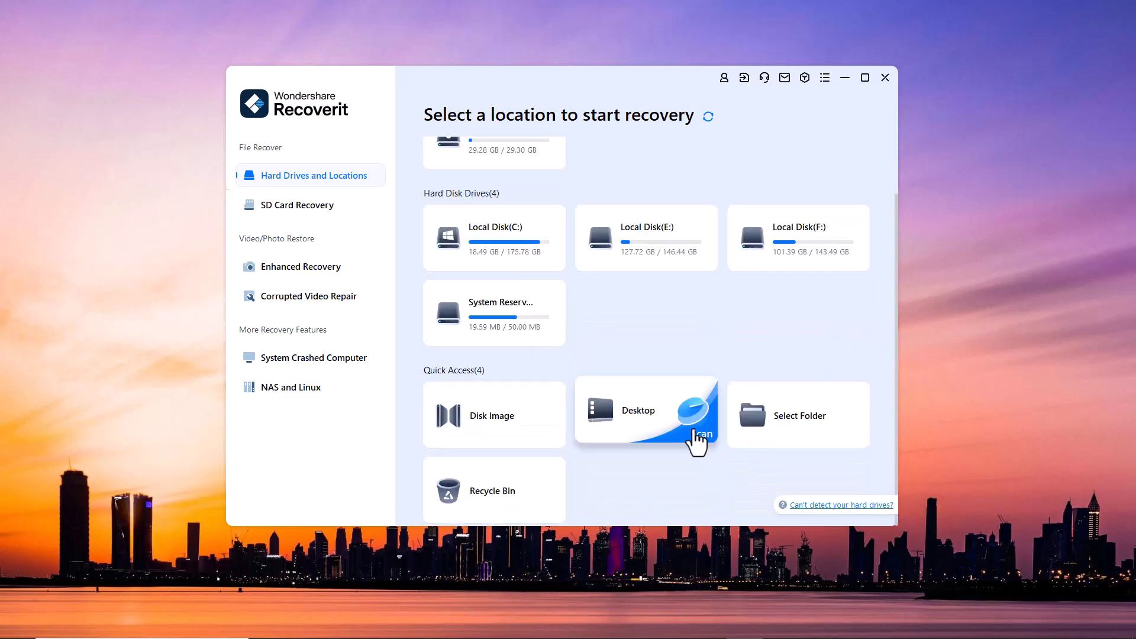
# Step: Tour the enhanced recovery, video repair, crashed computer and NAS/Linux pages, then open the online store
pyautogui.click(301, 266)
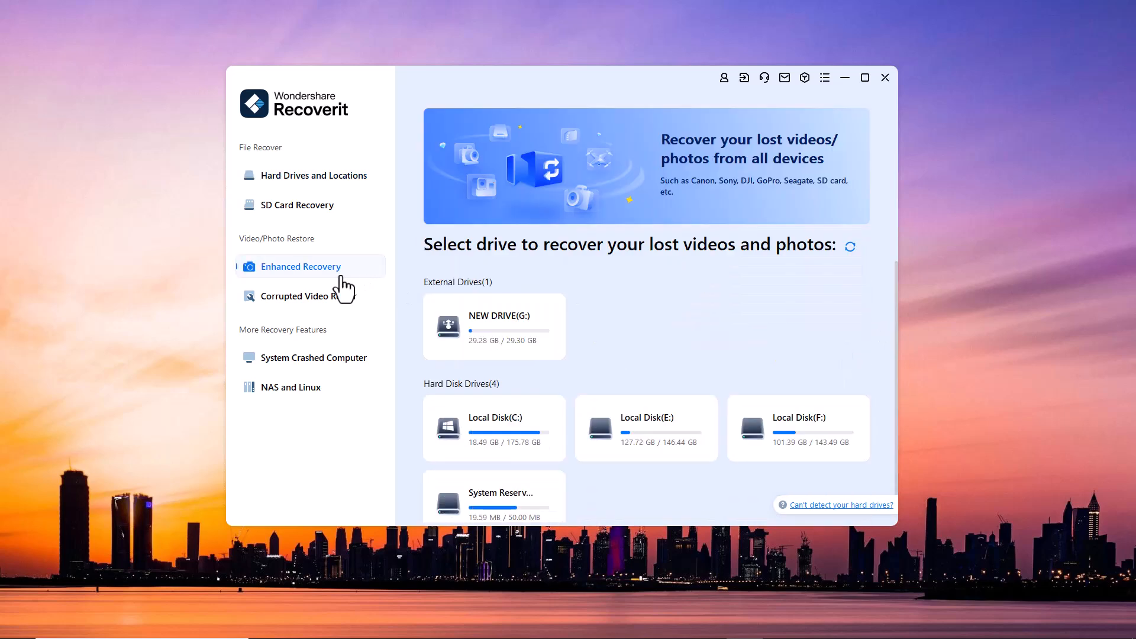
pyautogui.moveTo(343, 311)
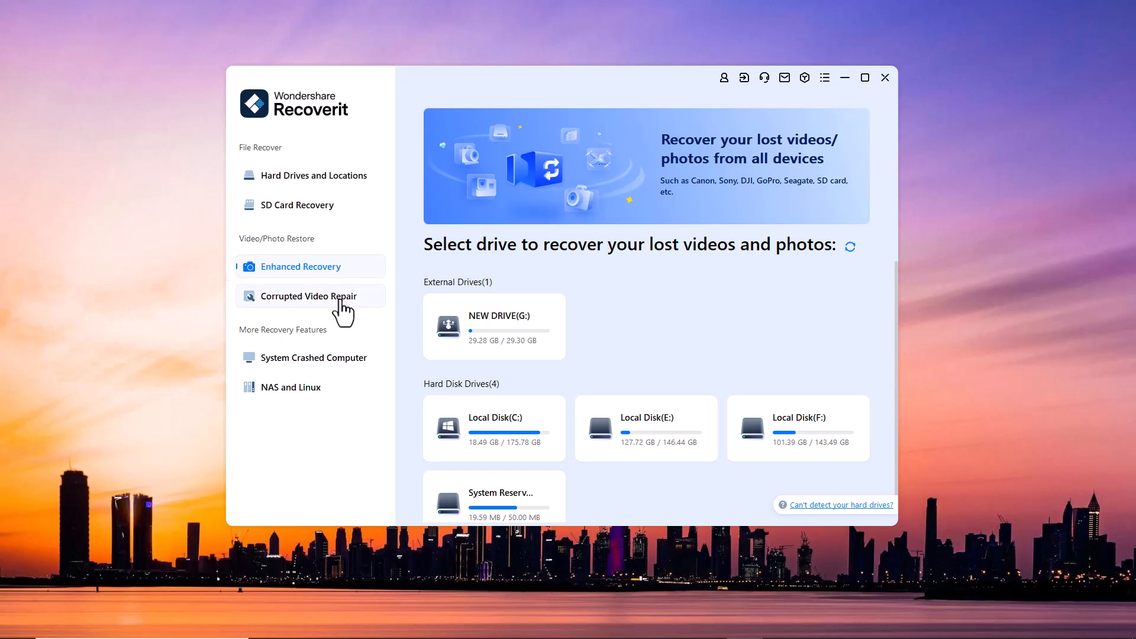
pyautogui.click(307, 296)
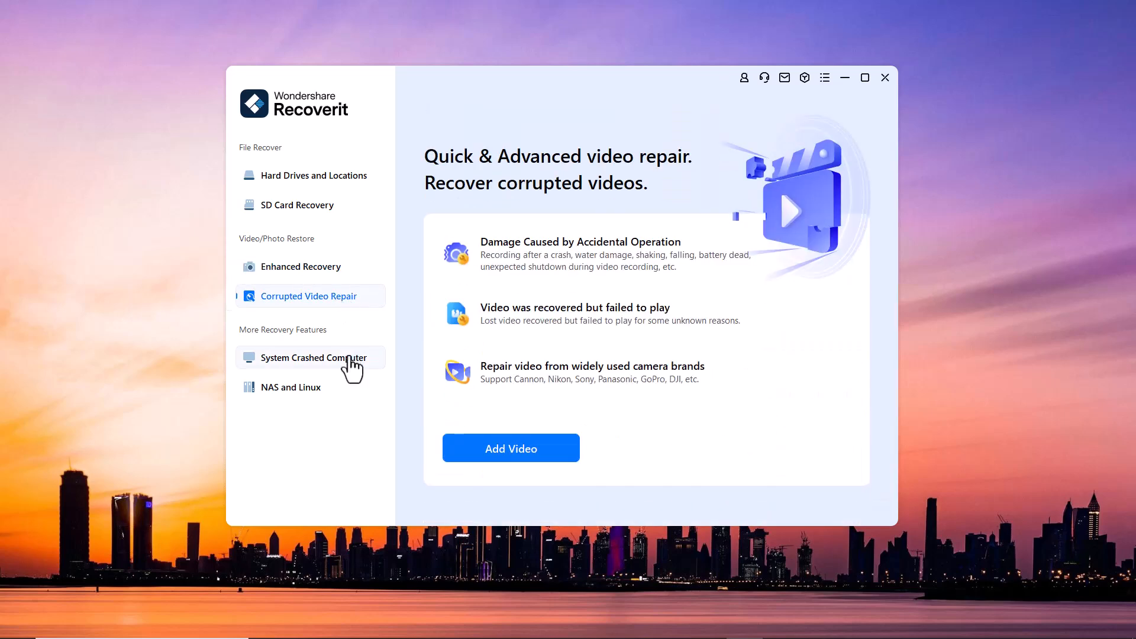
pyautogui.click(313, 358)
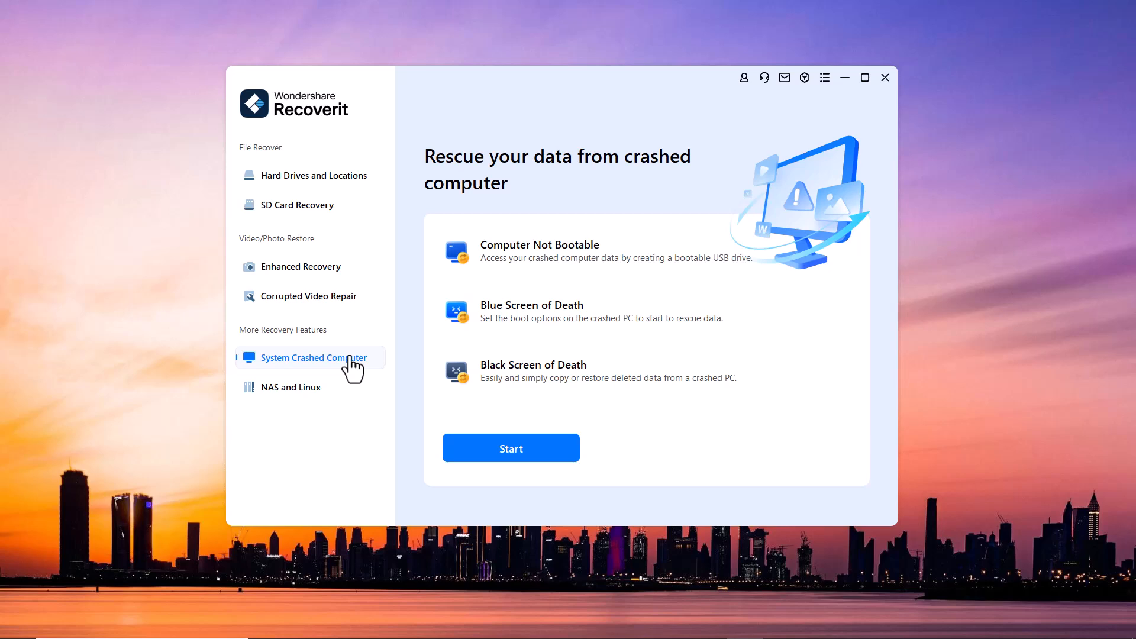
pyautogui.click(291, 387)
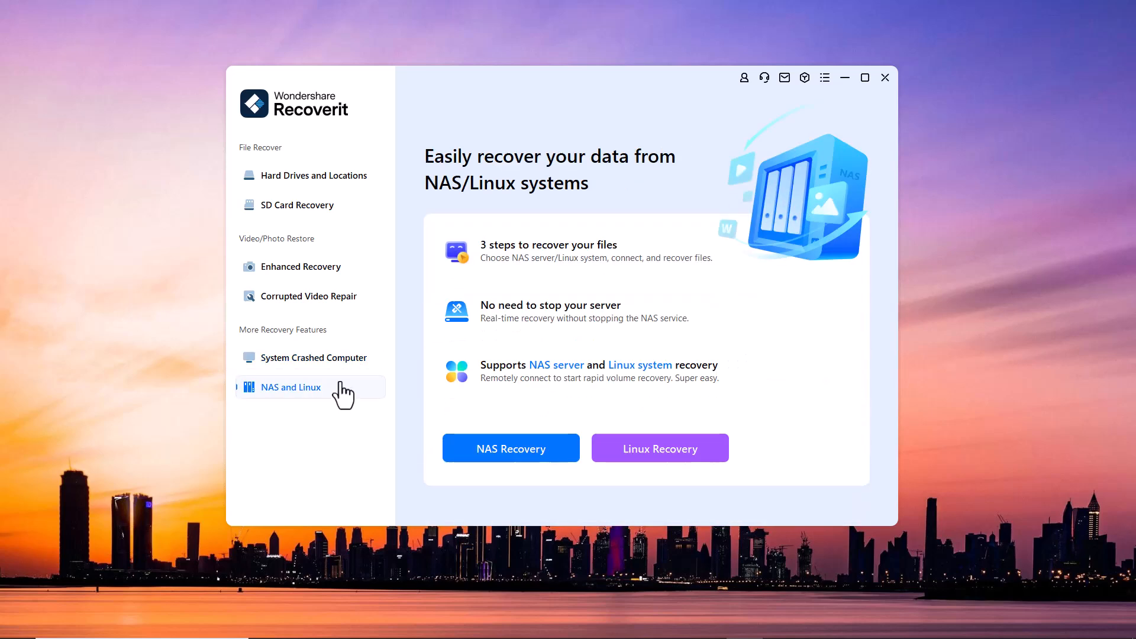
pyautogui.click(313, 175)
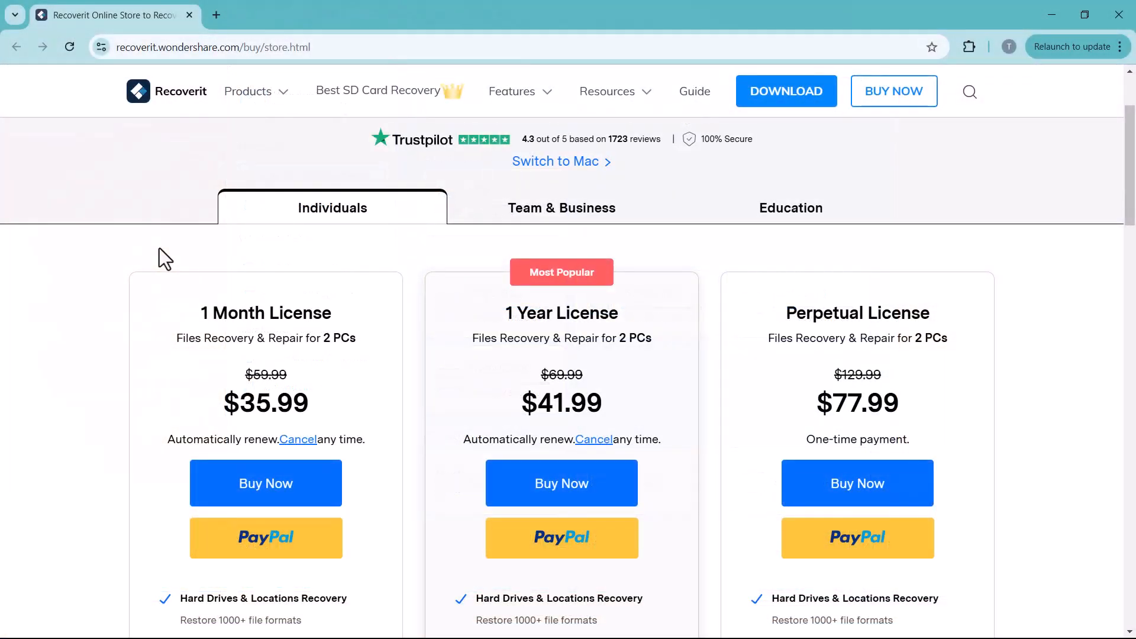
# Step: Scroll the store page down to the Individuals 1 Month, 1 Year and Perpetual plans
pyautogui.scroll(-3)
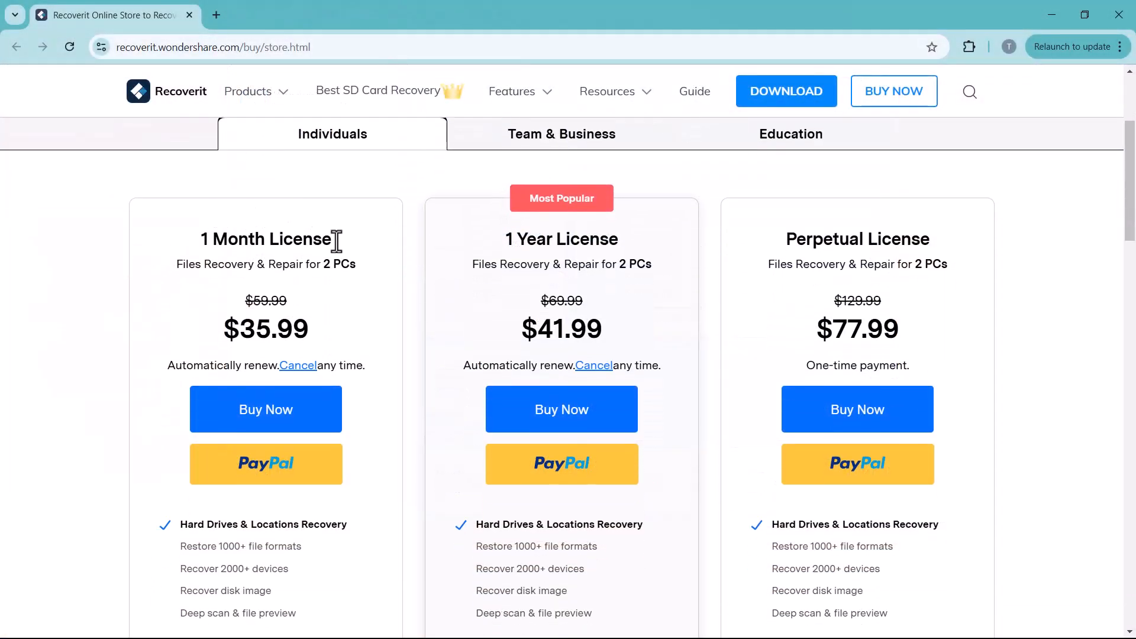
pyautogui.moveTo(315, 341)
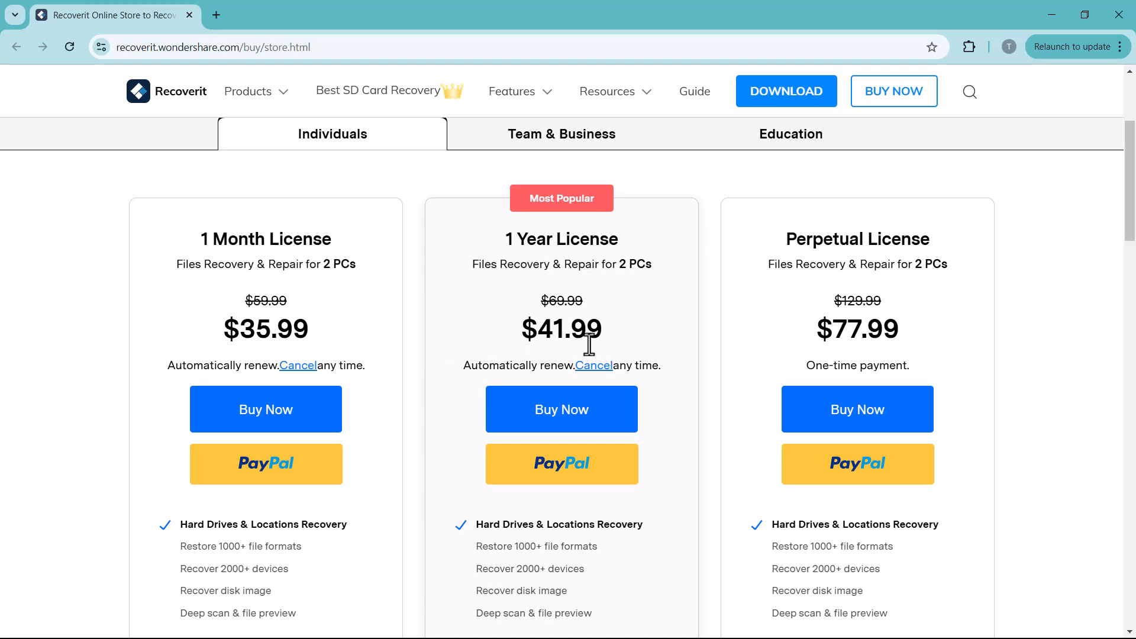
pyautogui.moveTo(806, 329)
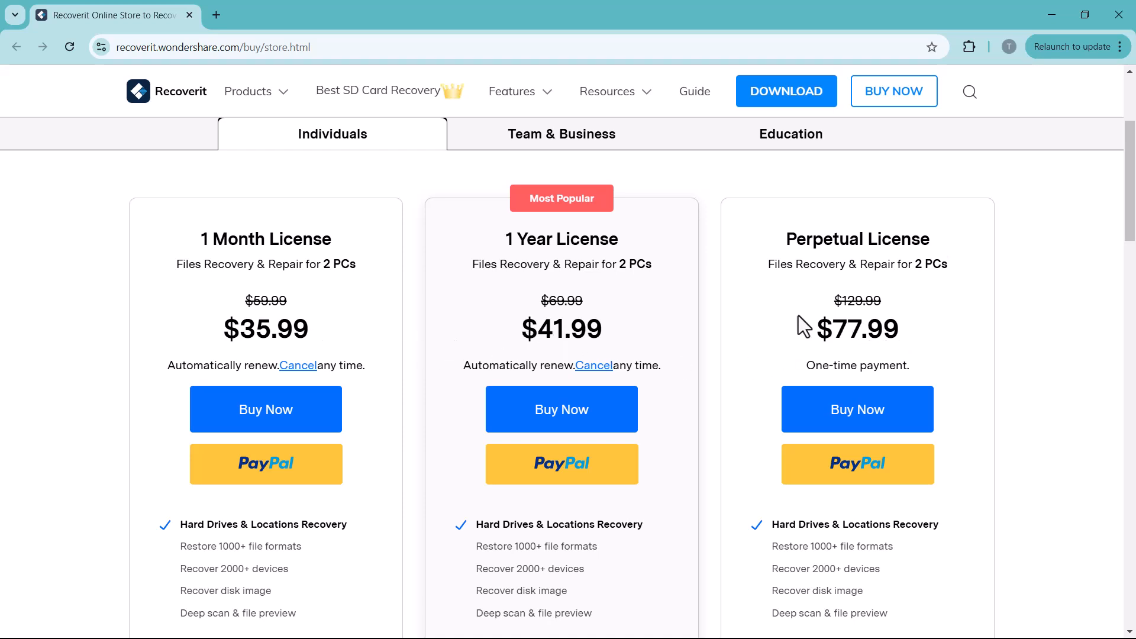
pyautogui.moveTo(813, 329)
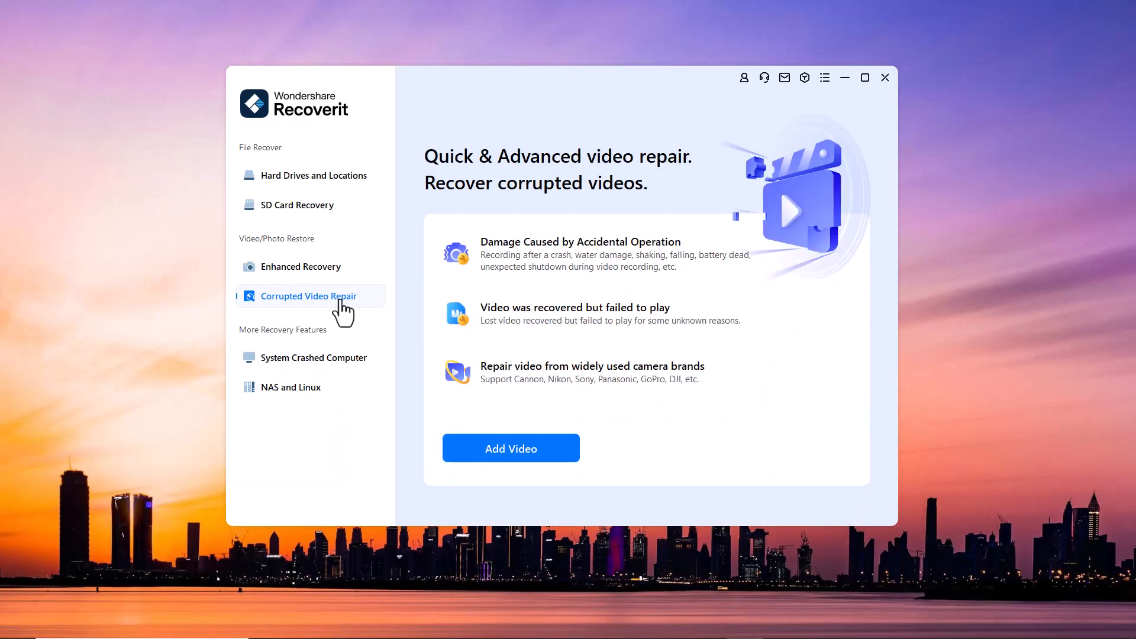
# Step: View the video repair, crashed computer and NAS/Linux pages, ending on Hard Drives and Locations
pyautogui.click(314, 357)
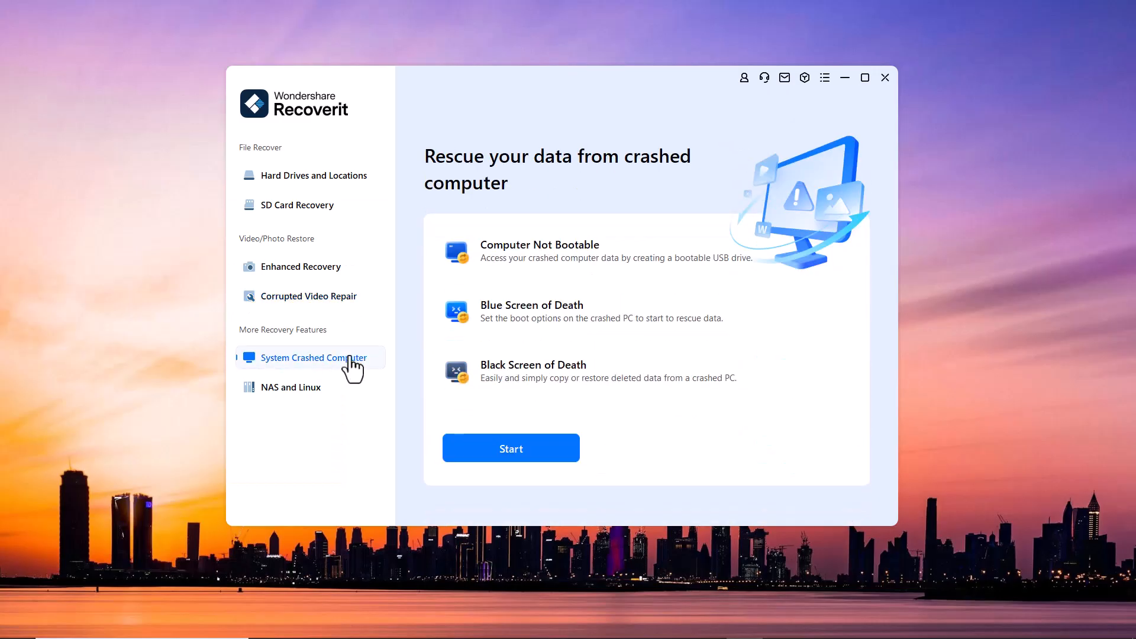
pyautogui.click(291, 387)
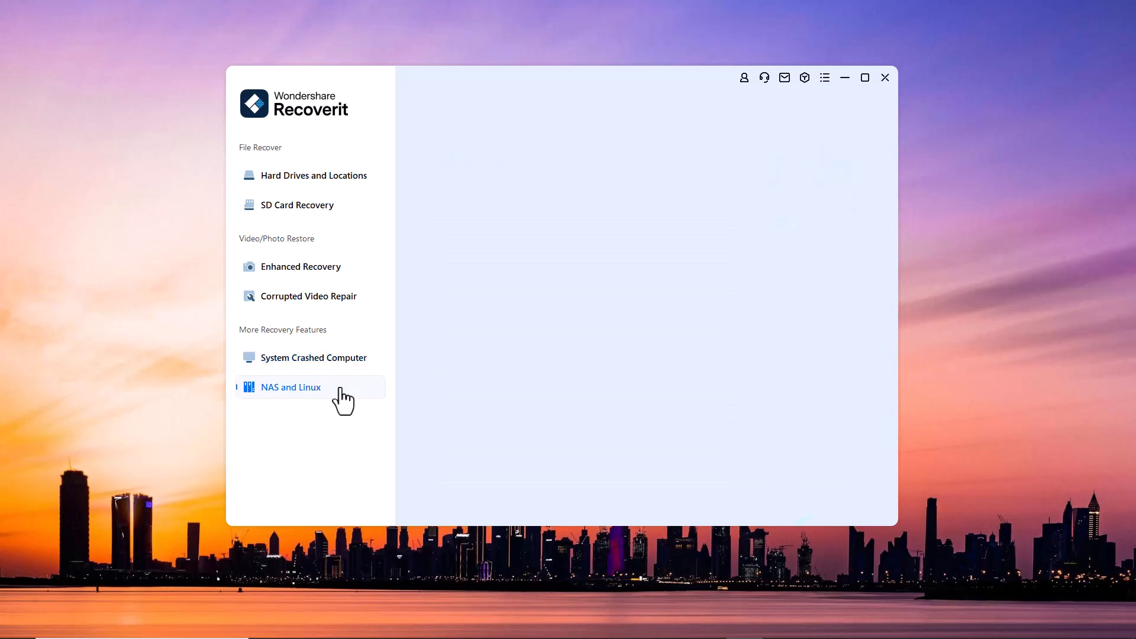
pyautogui.click(291, 387)
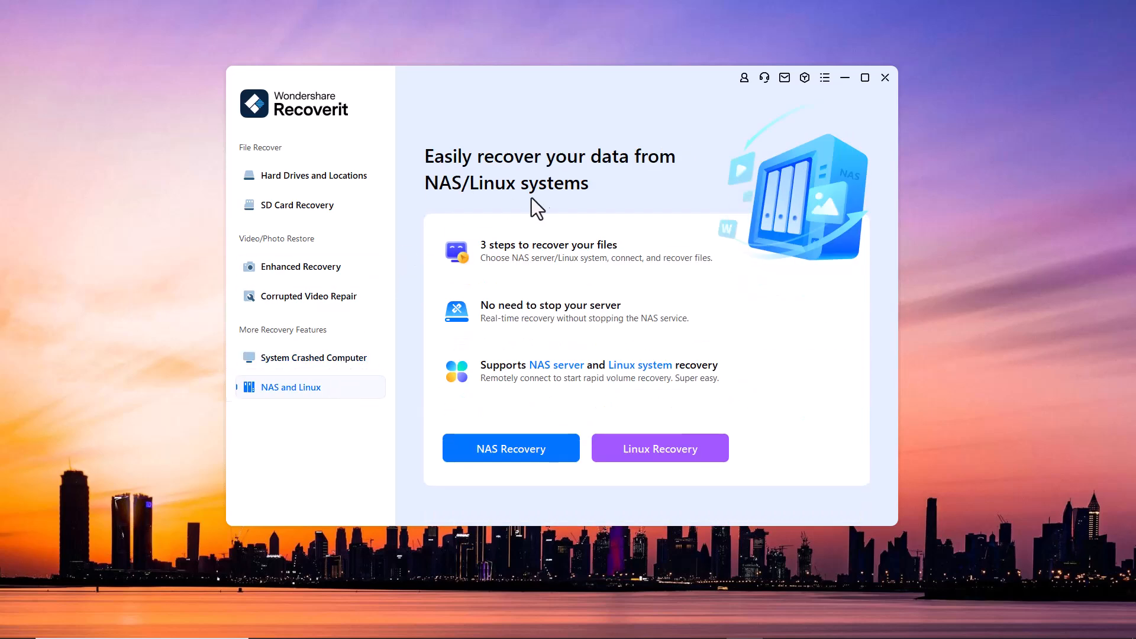
pyautogui.click(313, 175)
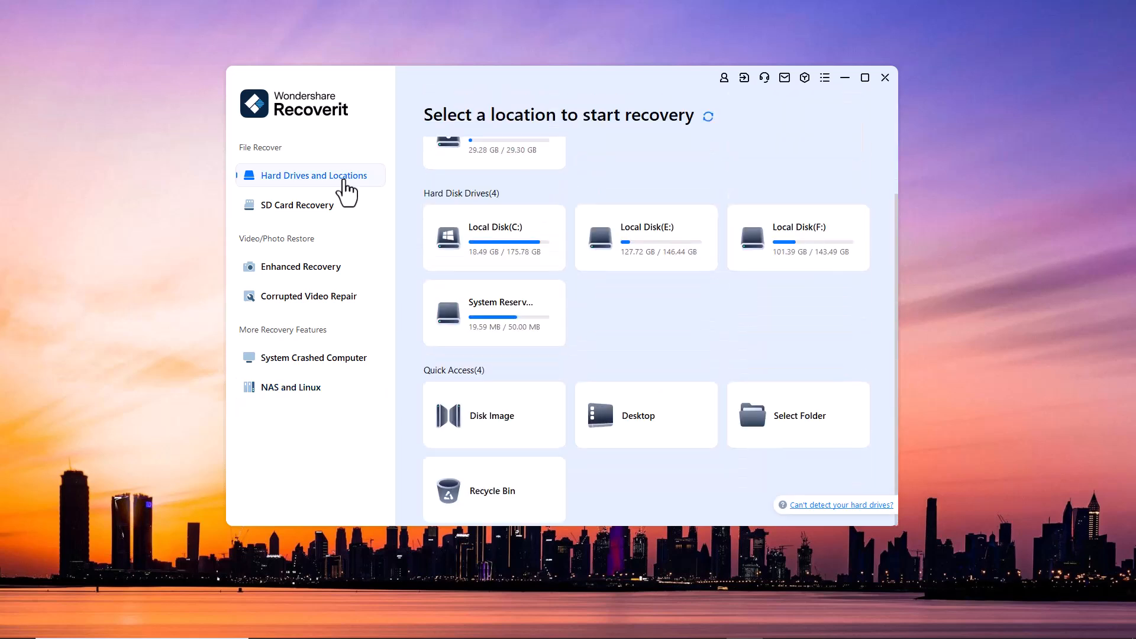